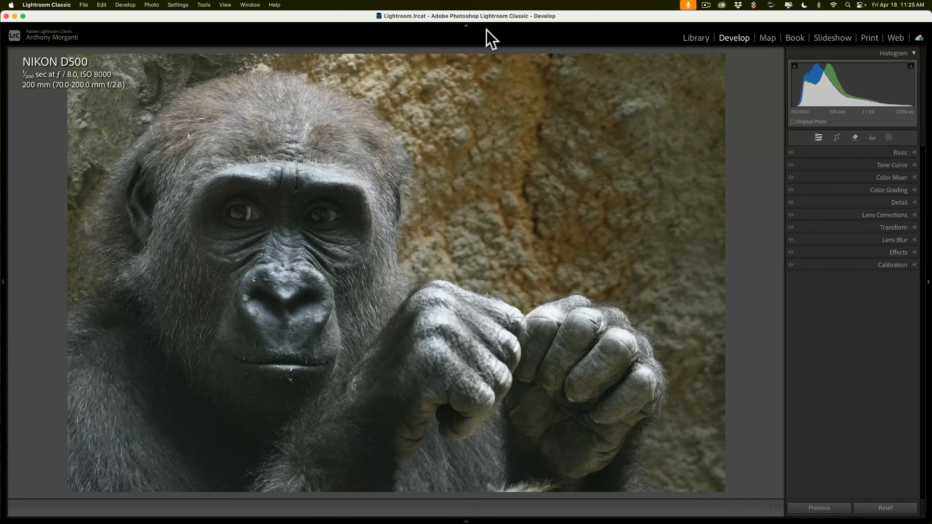
mouse_move(500, 201)
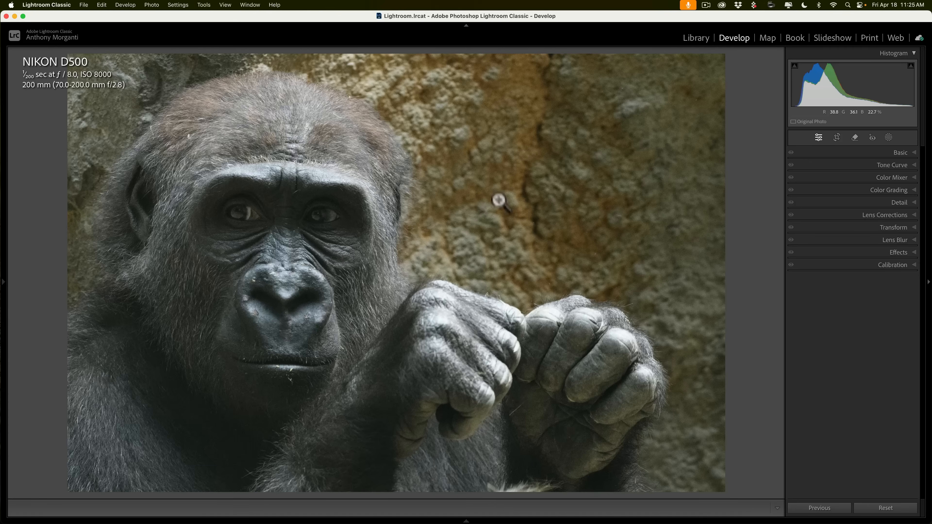
mouse_move(852, 481)
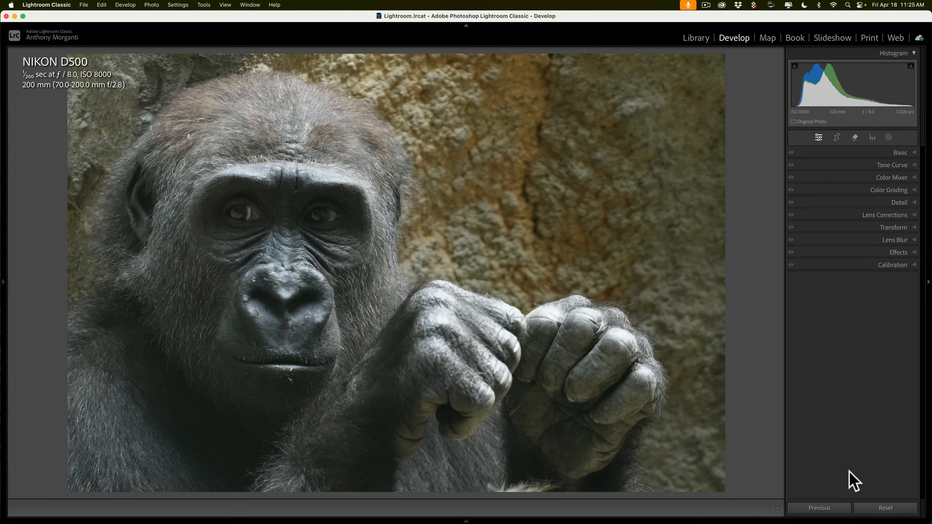
mouse_move(884, 508)
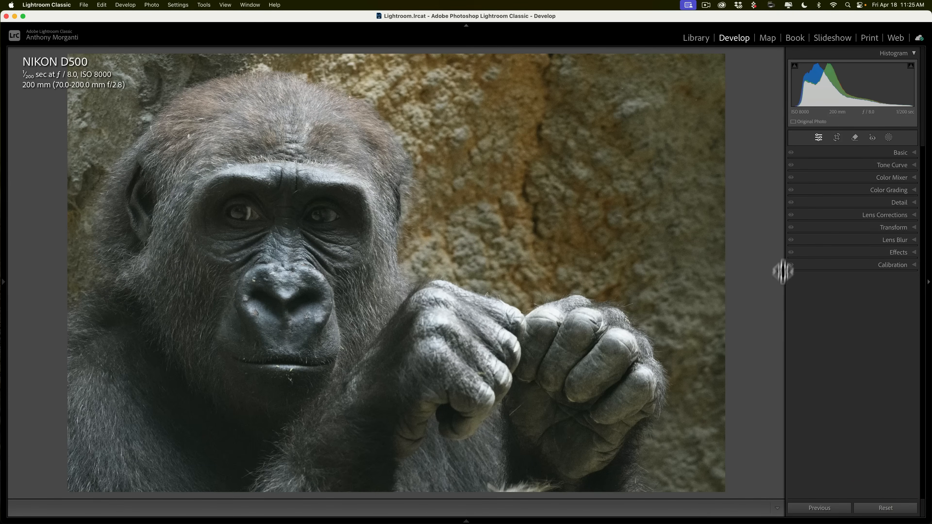
mouse_move(588, 281)
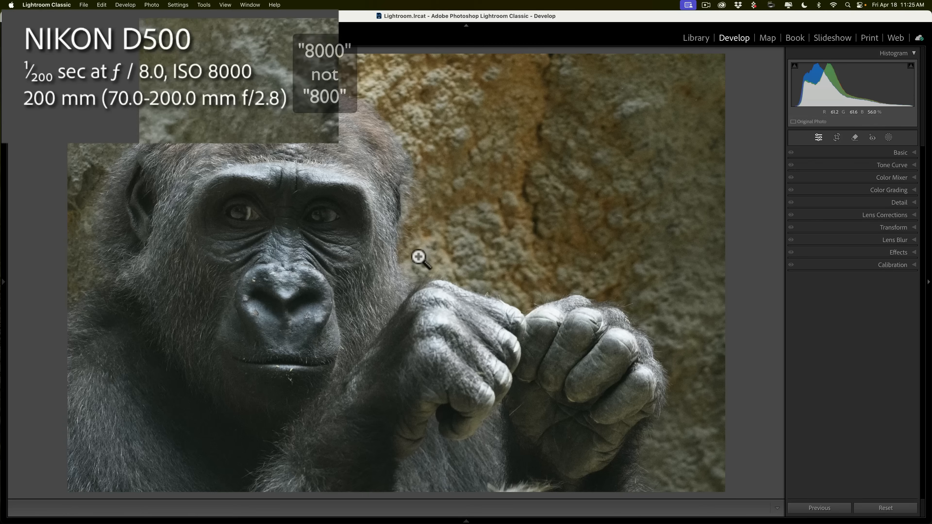
mouse_move(222, 113)
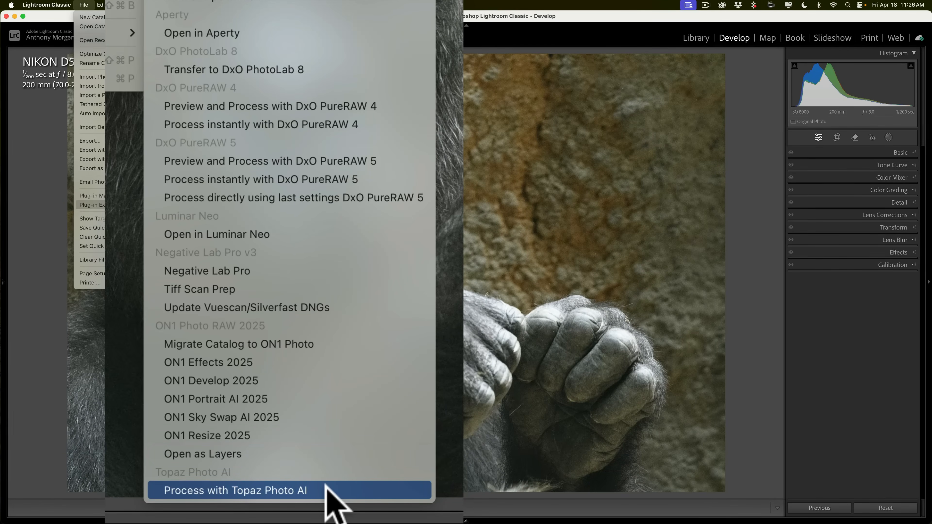
Send the gorilla raw photo from Lightroom Classic to Topaz Photo AI via Plug-in Extras
left_click(234, 490)
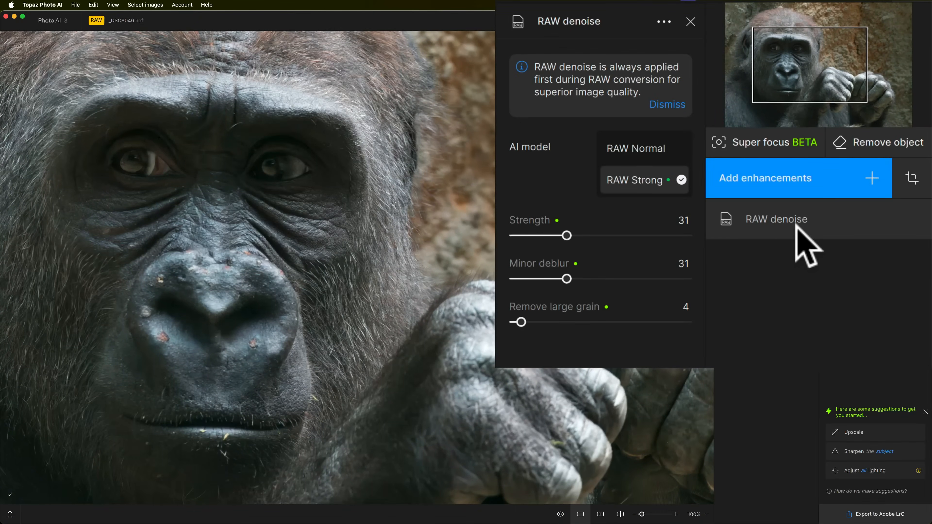
mouse_move(684, 211)
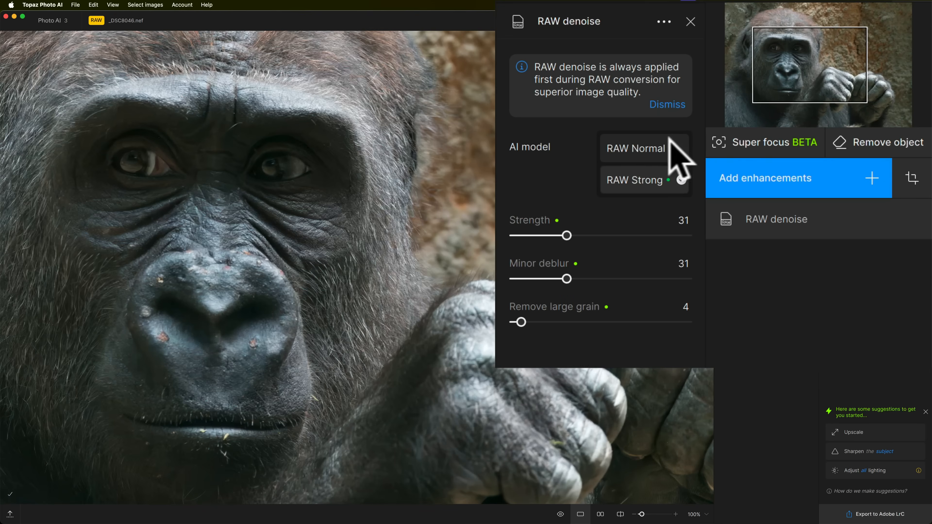
Keep RAW Strong denoise with strength 31, minor deblur 31 and large grain removal 4
left_click(644, 180)
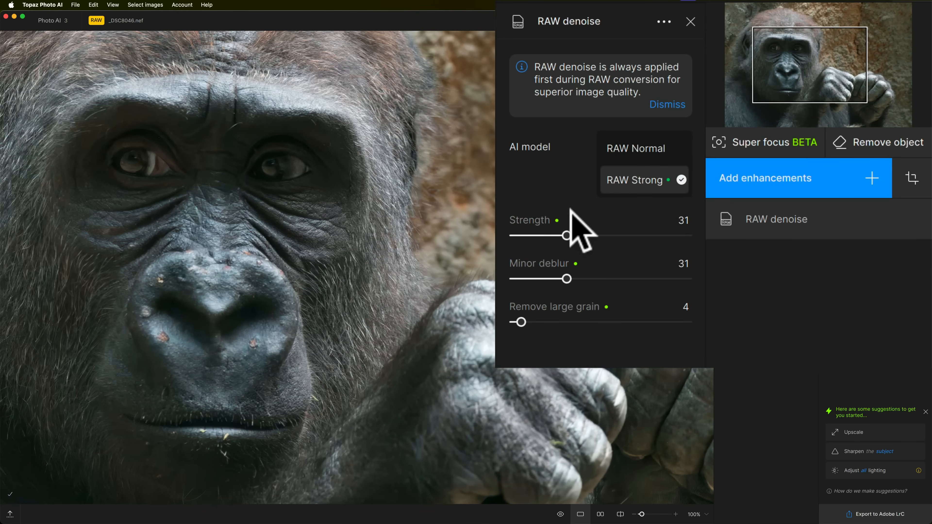
mouse_move(561, 273)
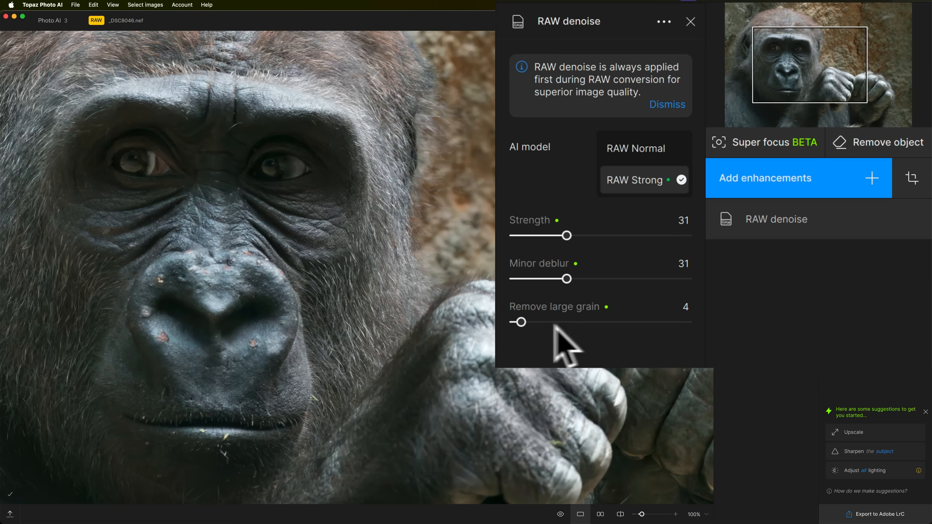
mouse_move(564, 244)
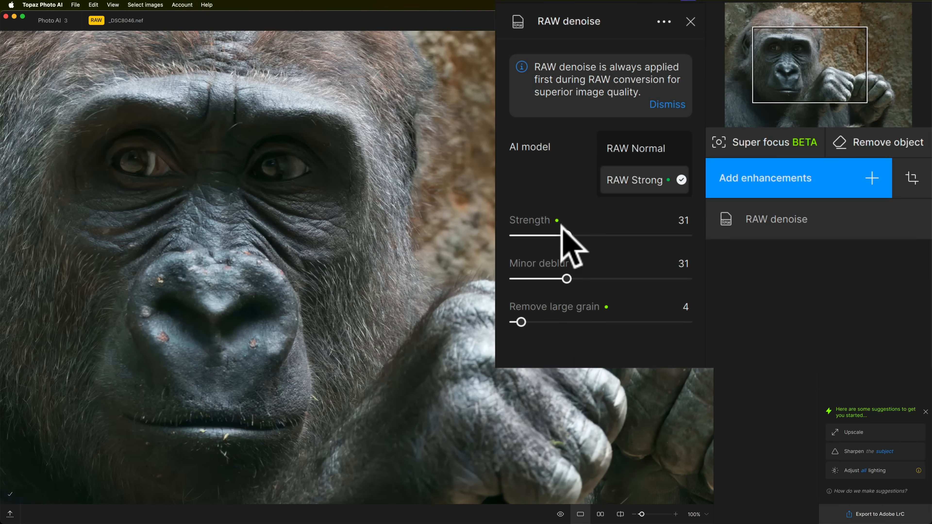
mouse_move(594, 333)
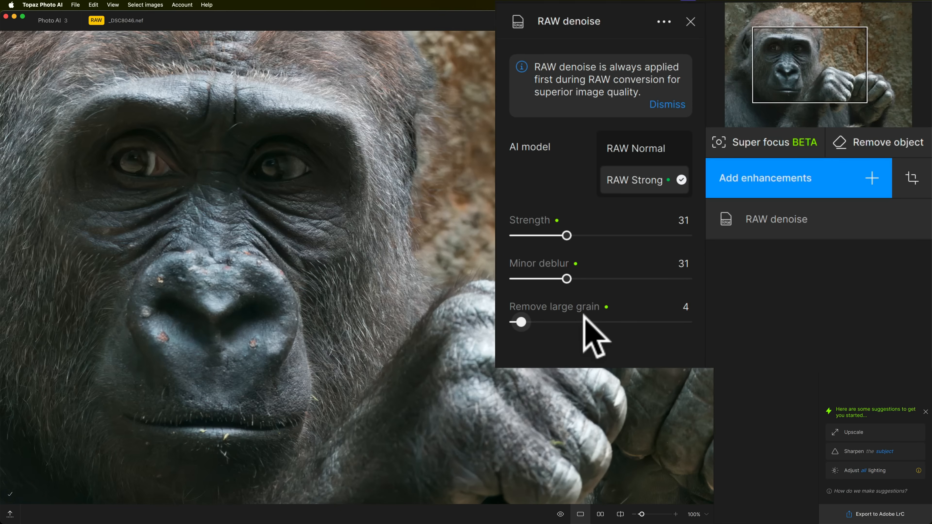
mouse_move(568, 235)
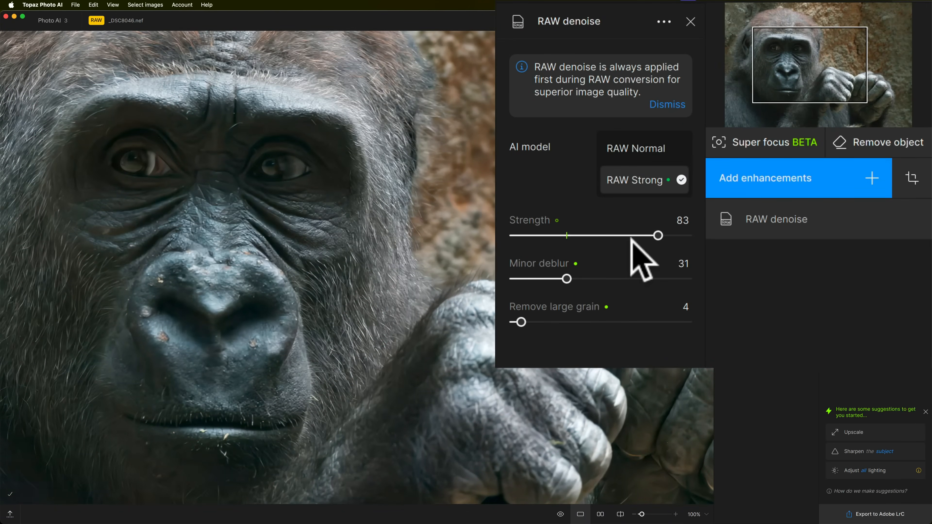
mouse_move(588, 250)
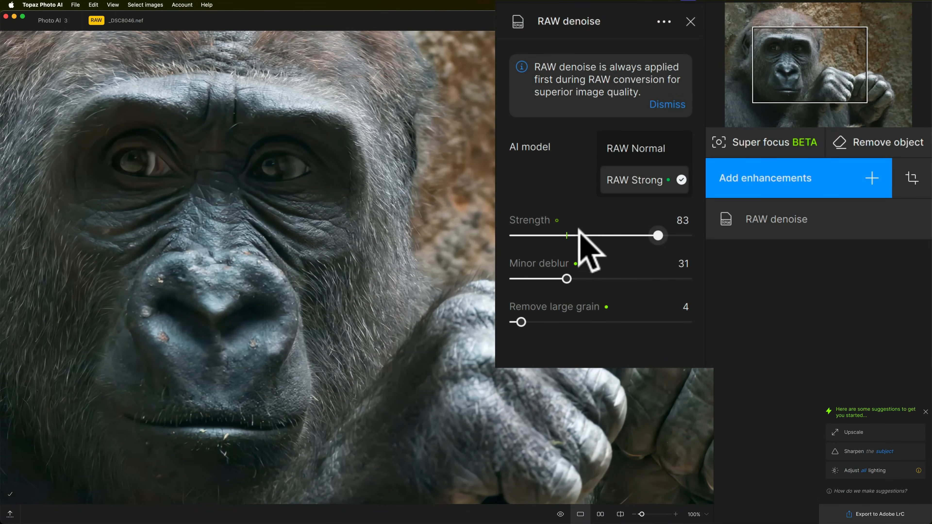
mouse_move(576, 249)
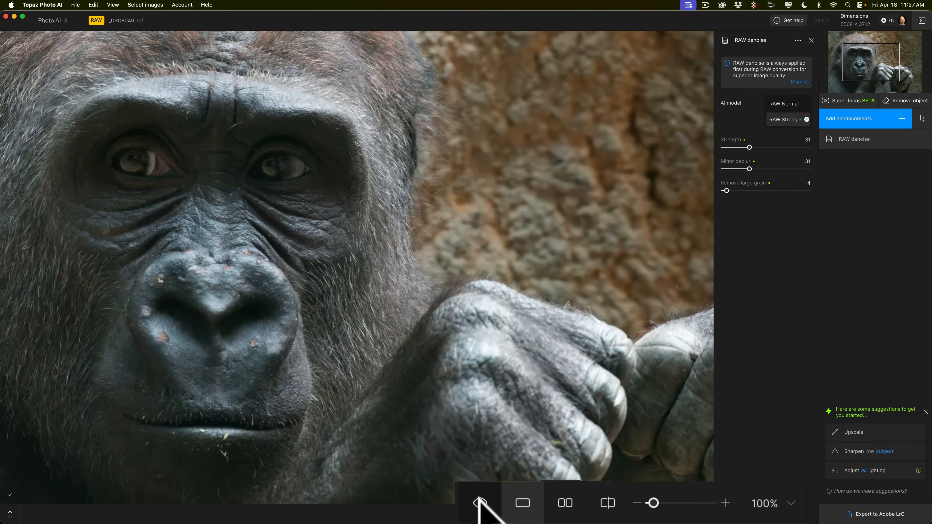
Toggle the original/enhanced preview a few times, then show both versions side by side at 100%
left_click(480, 502)
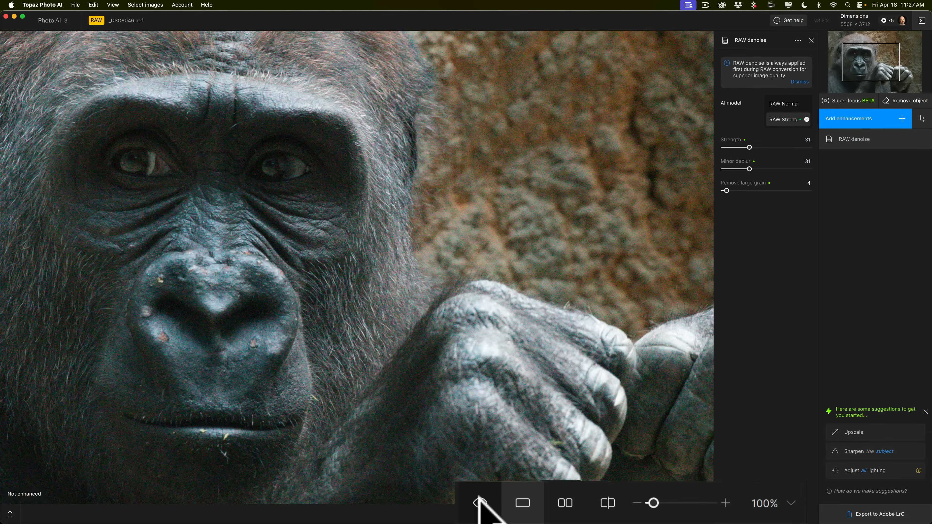
left_click(481, 502)
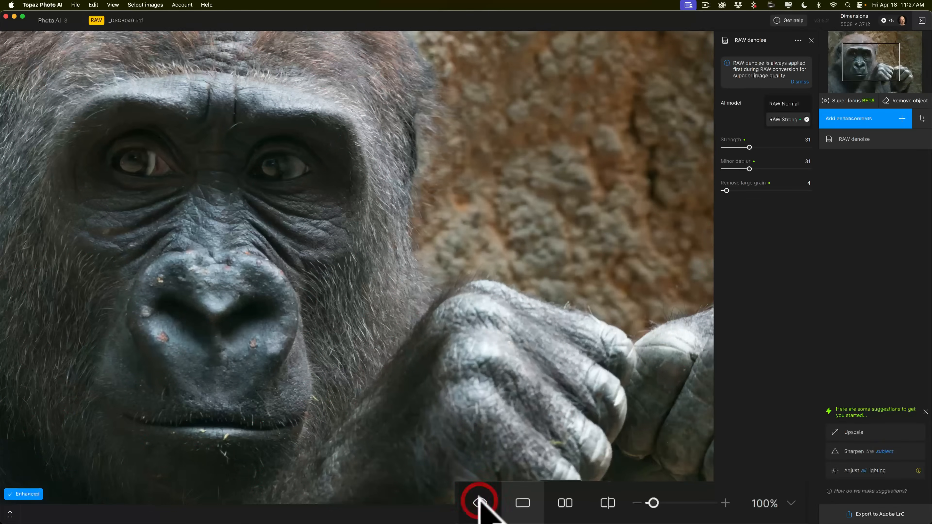
left_click(480, 503)
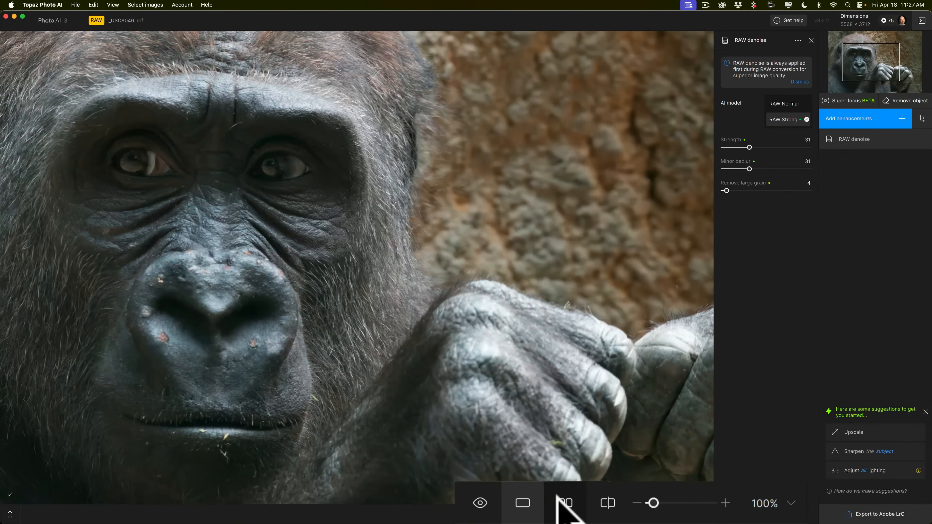
left_click(564, 503)
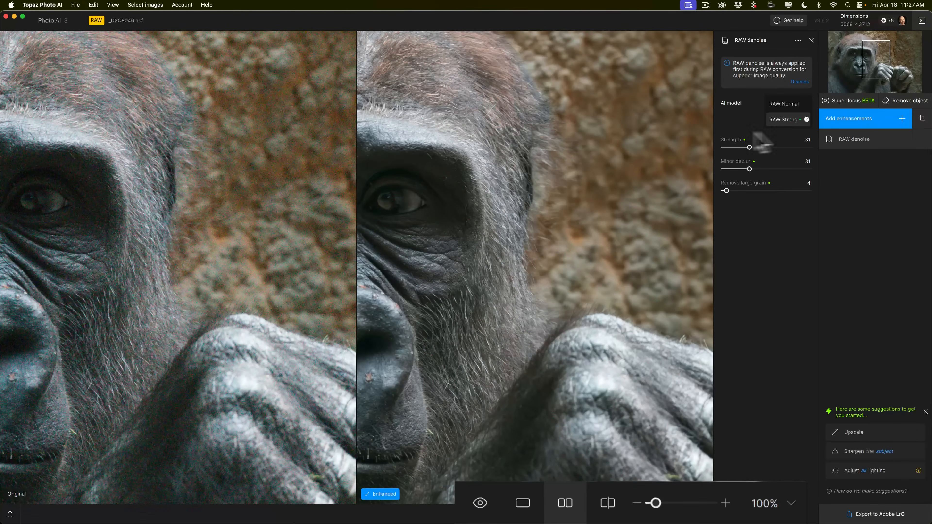
mouse_move(584, 236)
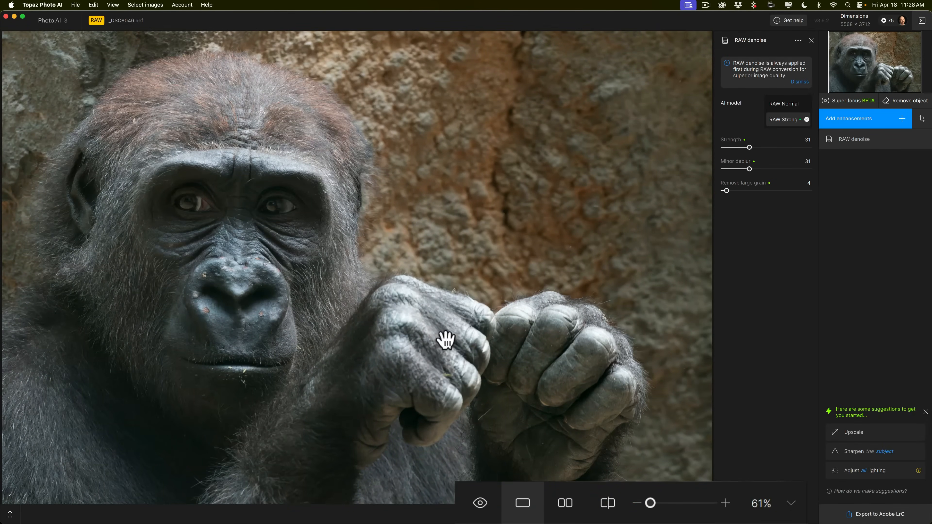
mouse_move(534, 183)
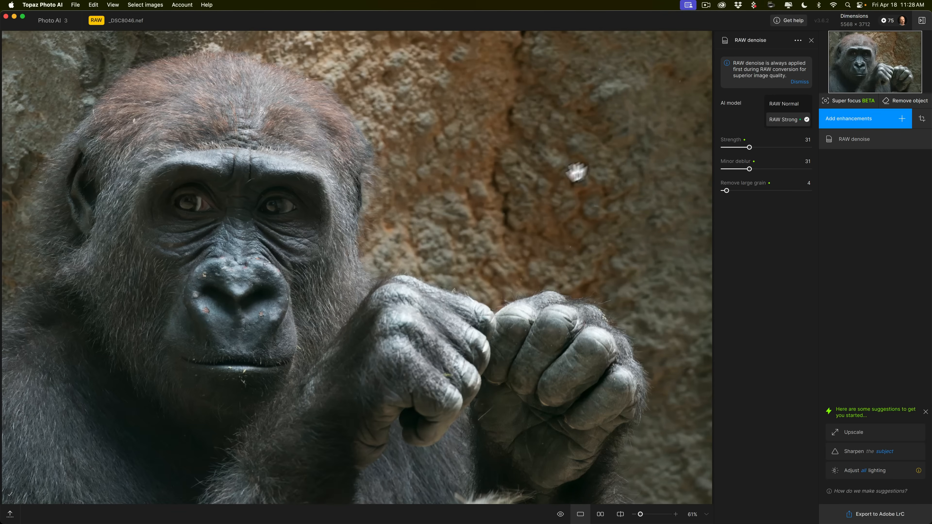
mouse_move(592, 149)
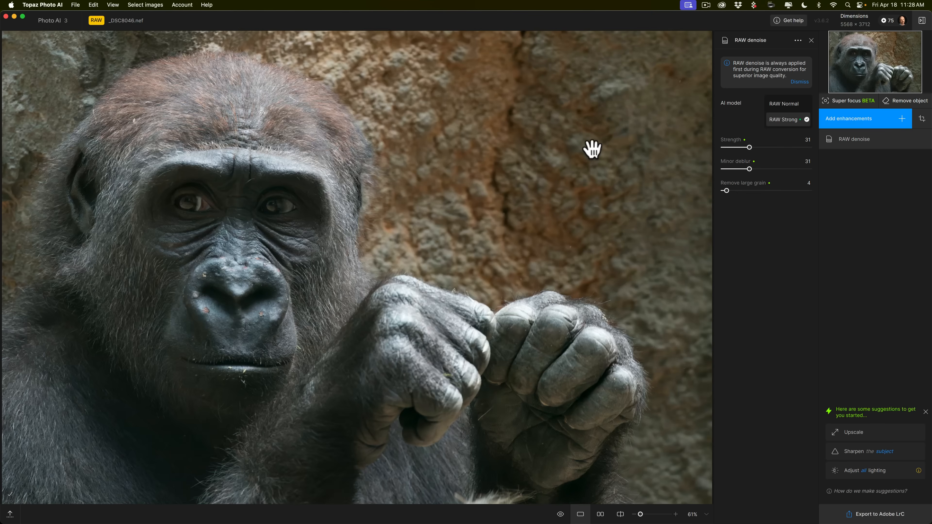
mouse_move(787, 104)
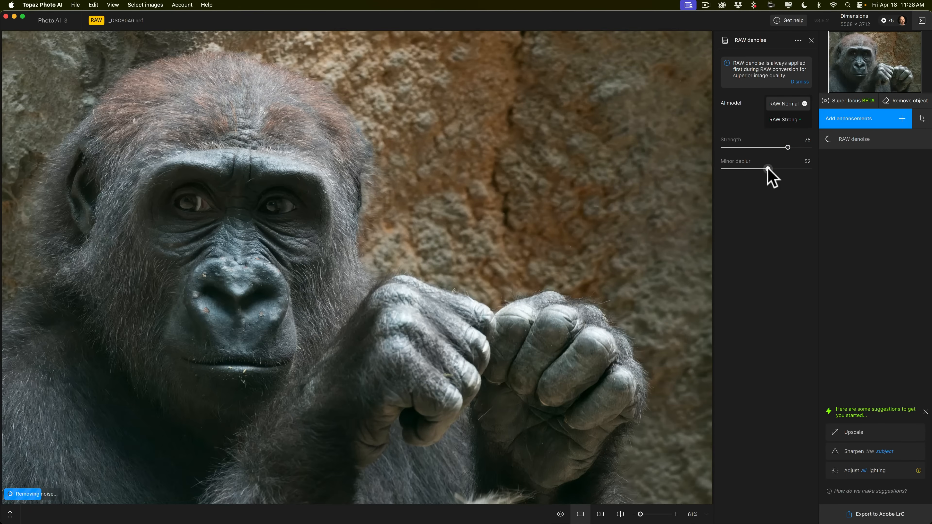
mouse_move(577, 385)
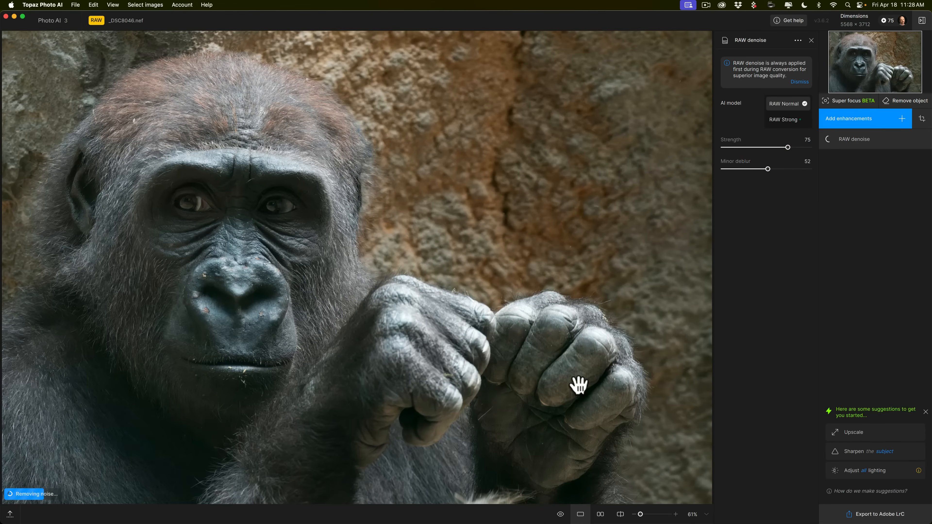
Zoom to 235% on the fur and fingers and switch denoising back to the RAW Strong model
left_click(675, 514)
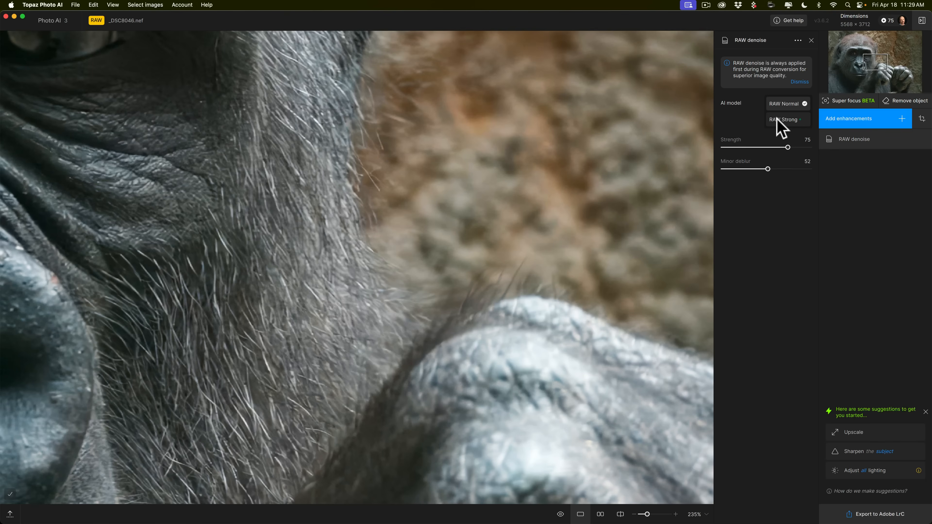
mouse_move(786, 124)
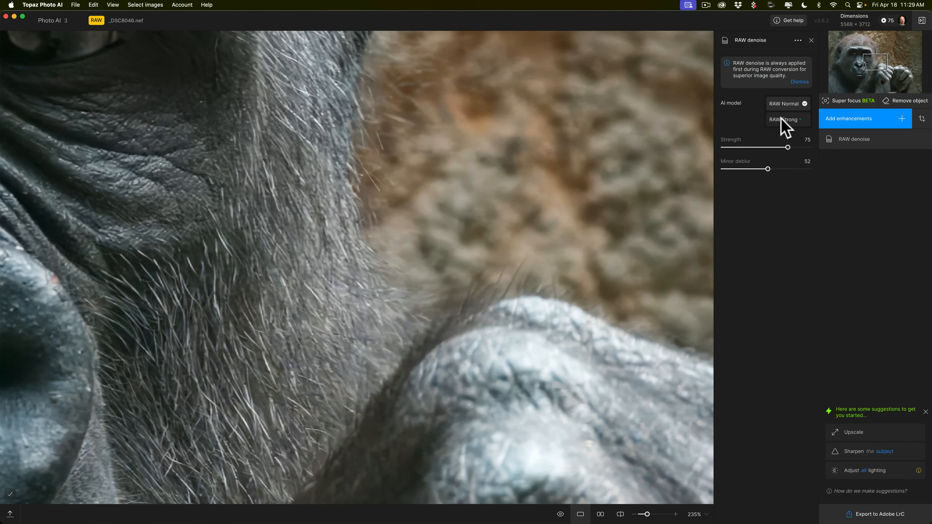
left_click(784, 119)
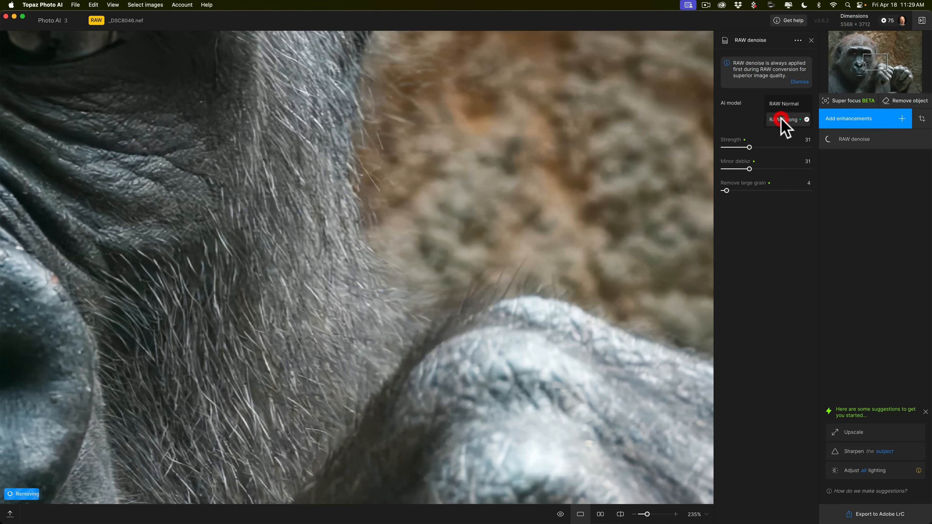
left_click(783, 120)
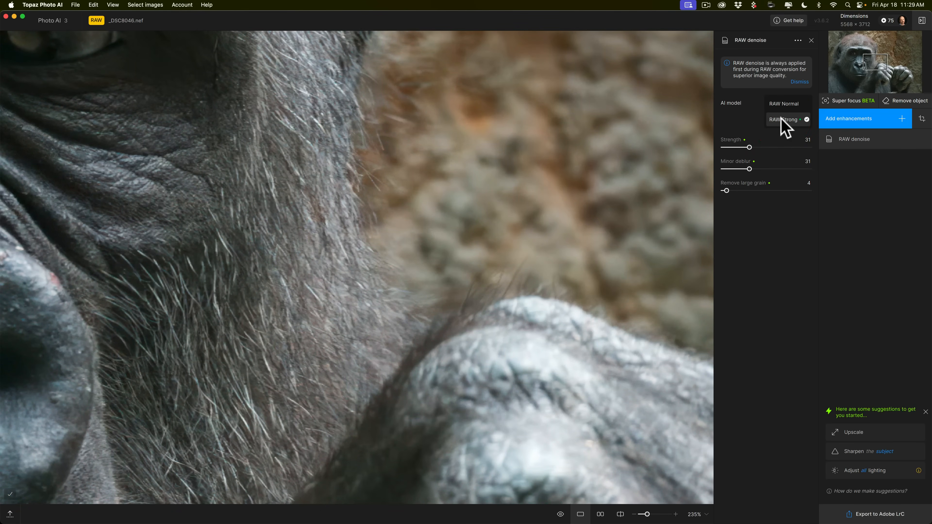
mouse_move(902, 145)
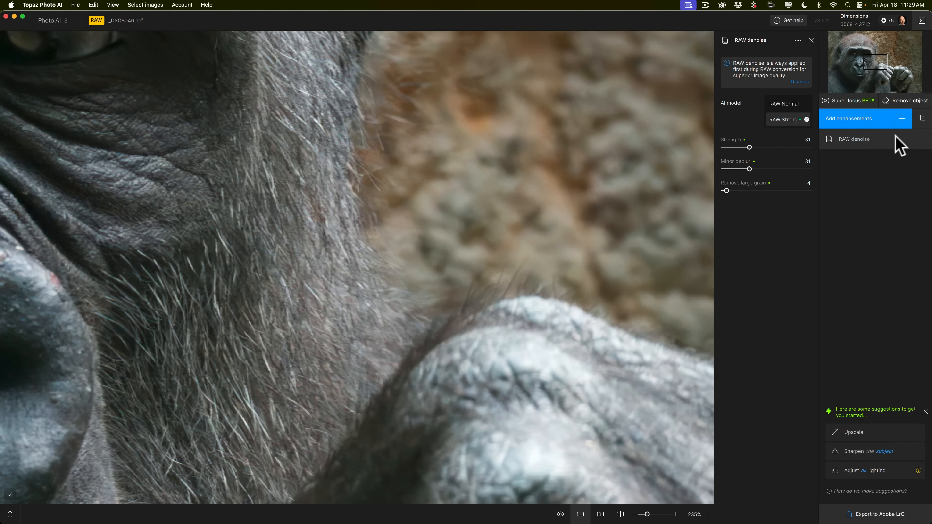
mouse_move(920, 150)
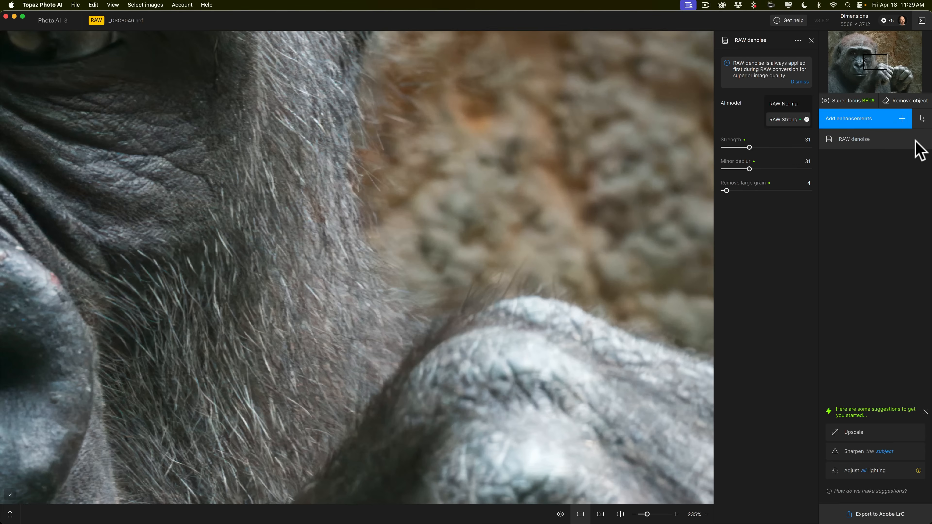
mouse_move(909, 151)
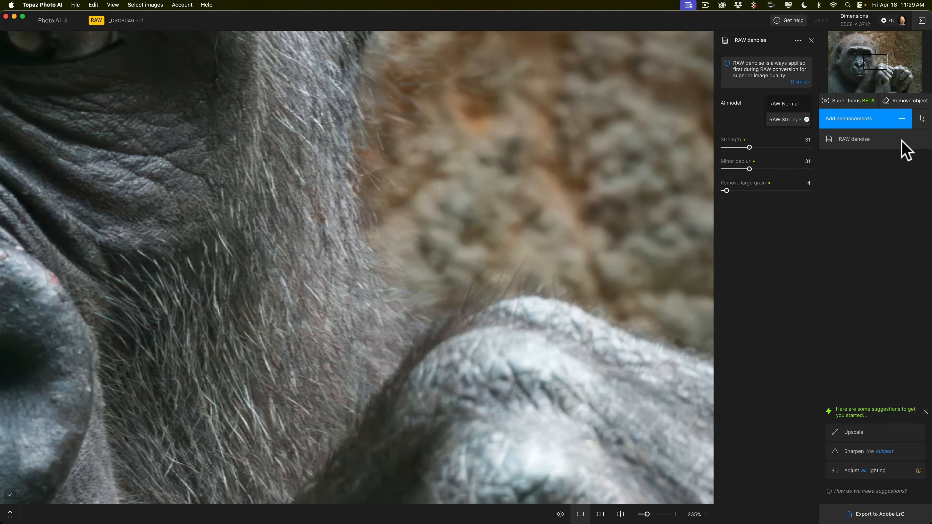
mouse_move(724, 181)
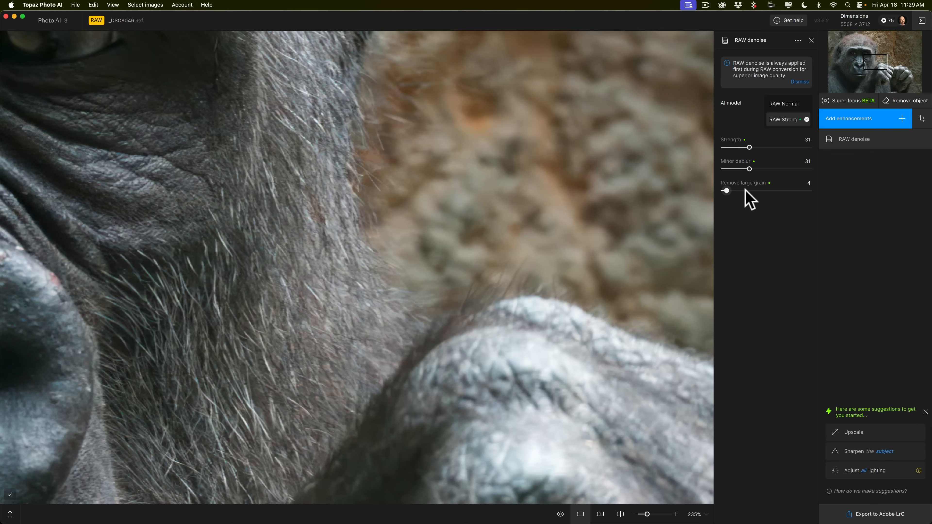
mouse_move(599, 204)
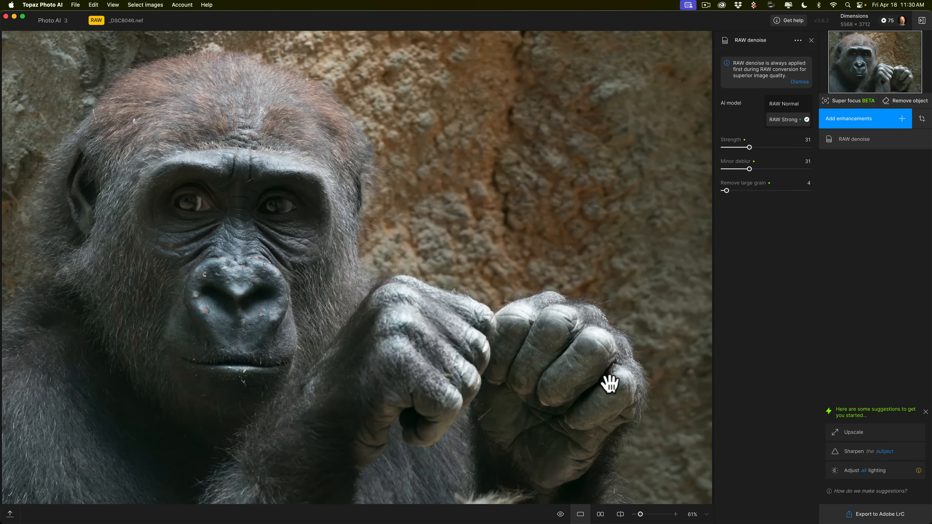
mouse_move(795, 422)
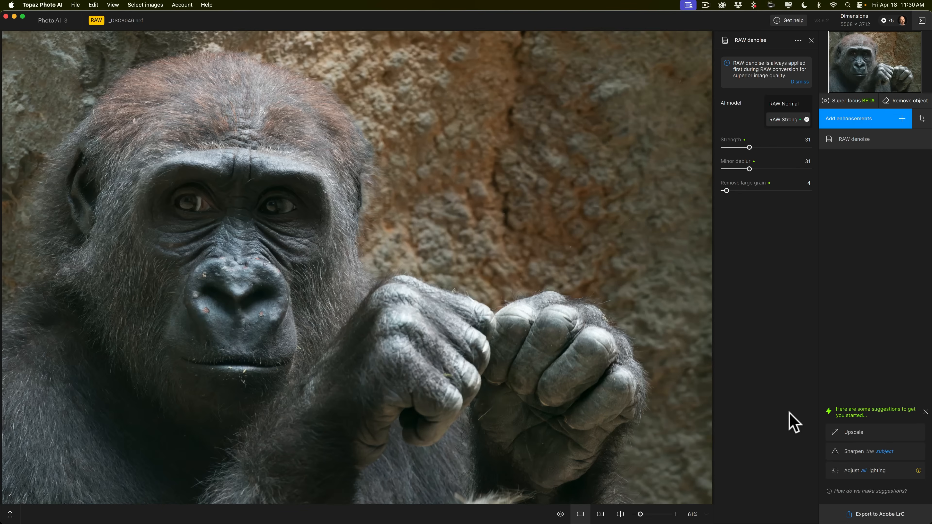
mouse_move(772, 414)
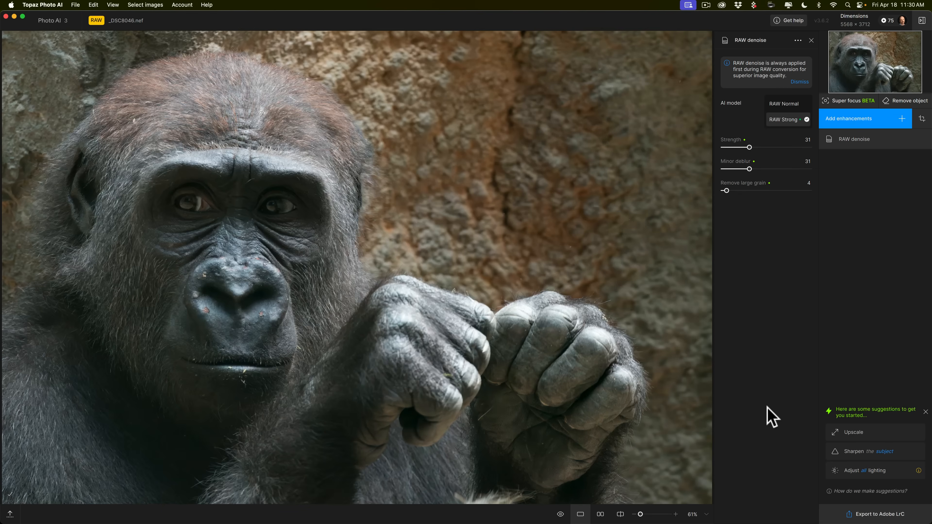
mouse_move(850, 456)
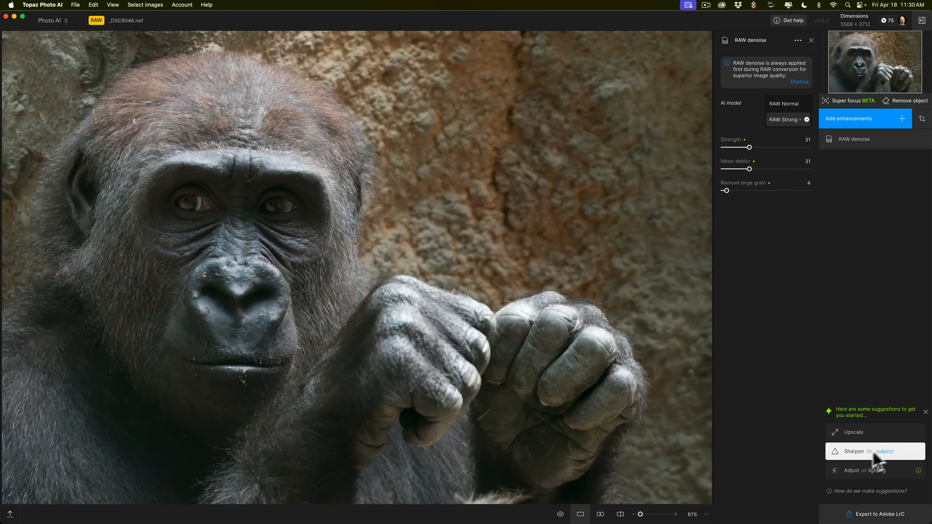
mouse_move(880, 439)
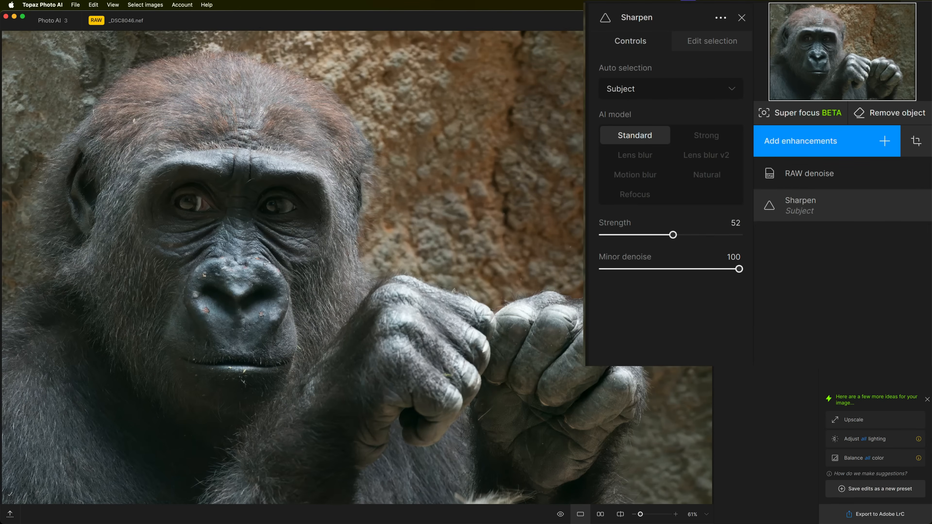
mouse_move(802, 247)
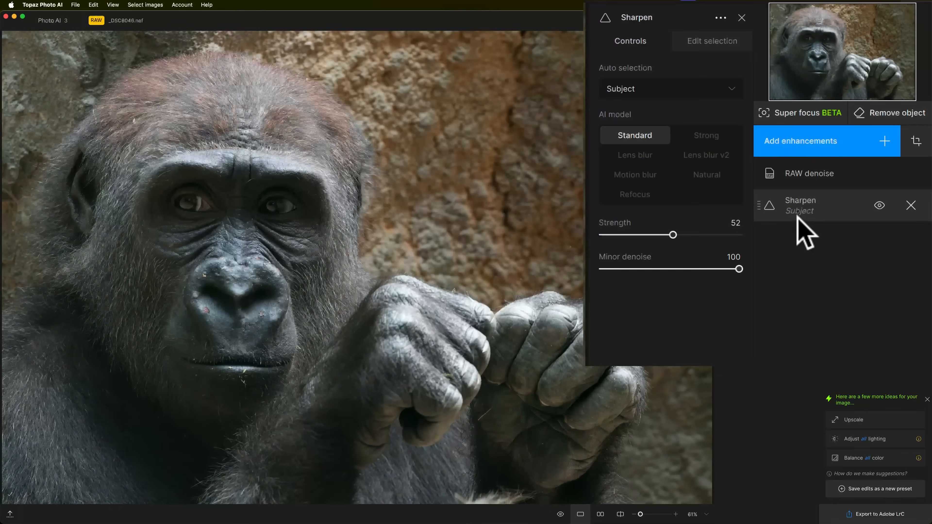
Show the subject area affected by sharpening, then return to the RAW denoise settings
left_click(799, 211)
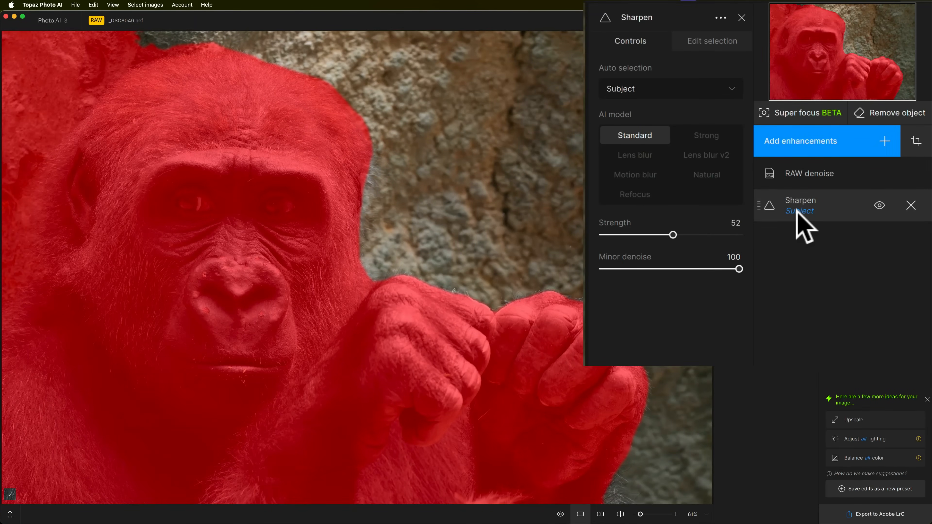
mouse_move(805, 229)
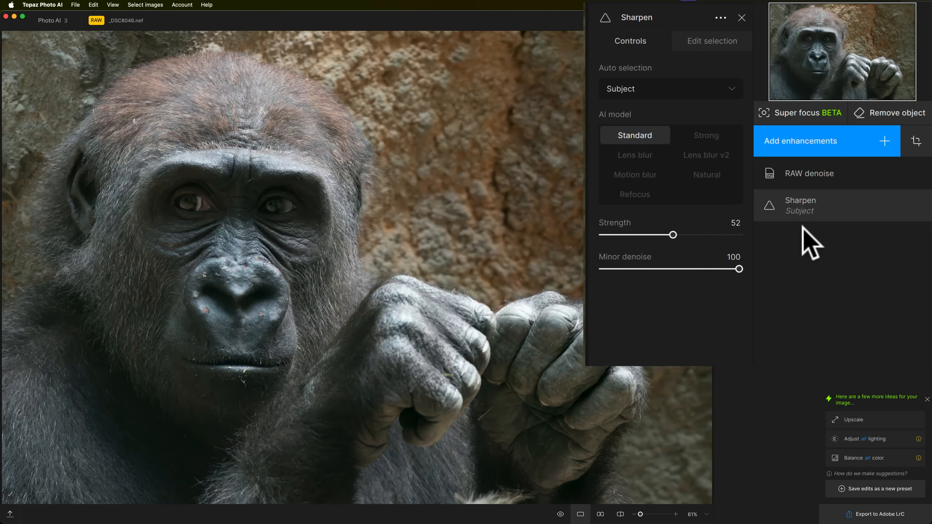
left_click(808, 173)
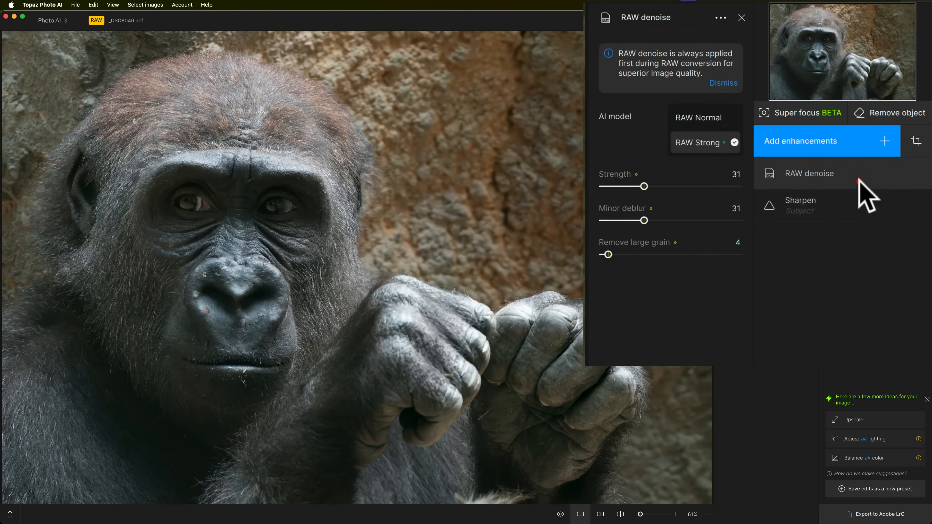
mouse_move(692, 155)
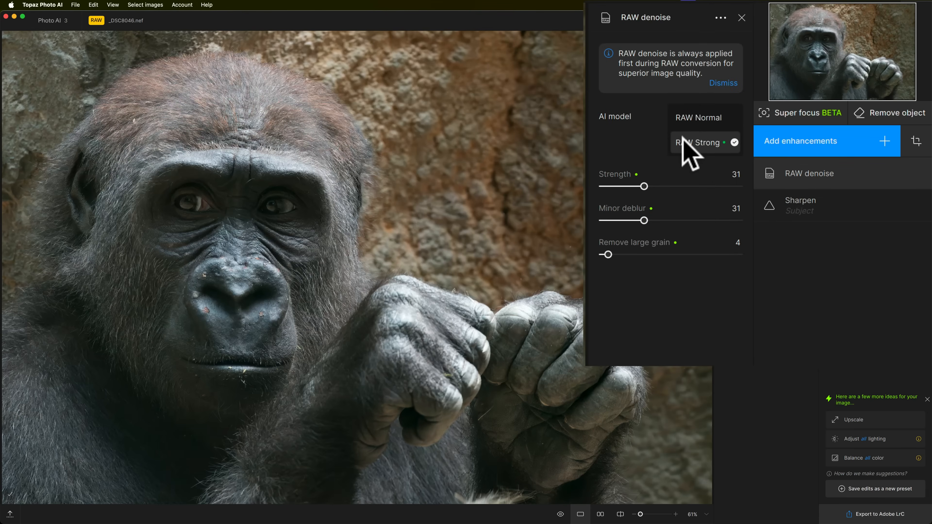
Keep RAW Strong denoise and try the Lens blur and Strong sharpening models
left_click(799, 206)
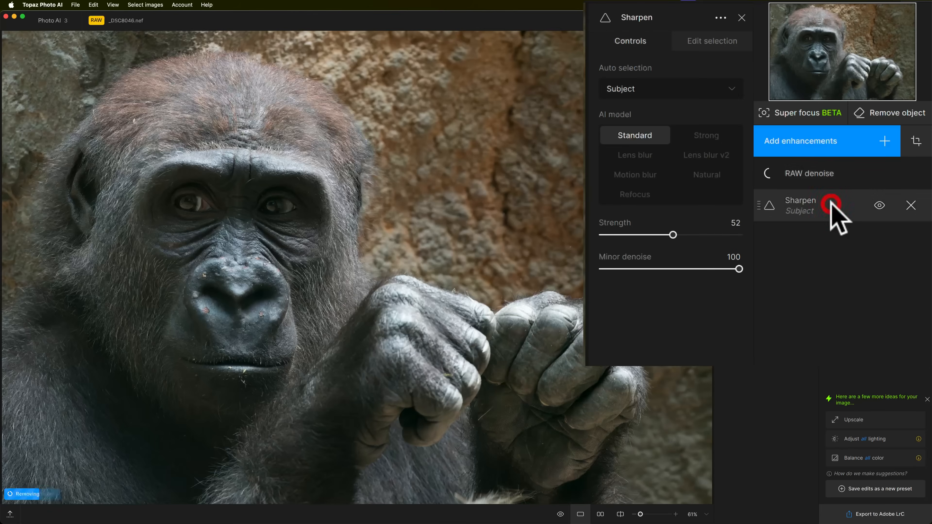
left_click(832, 204)
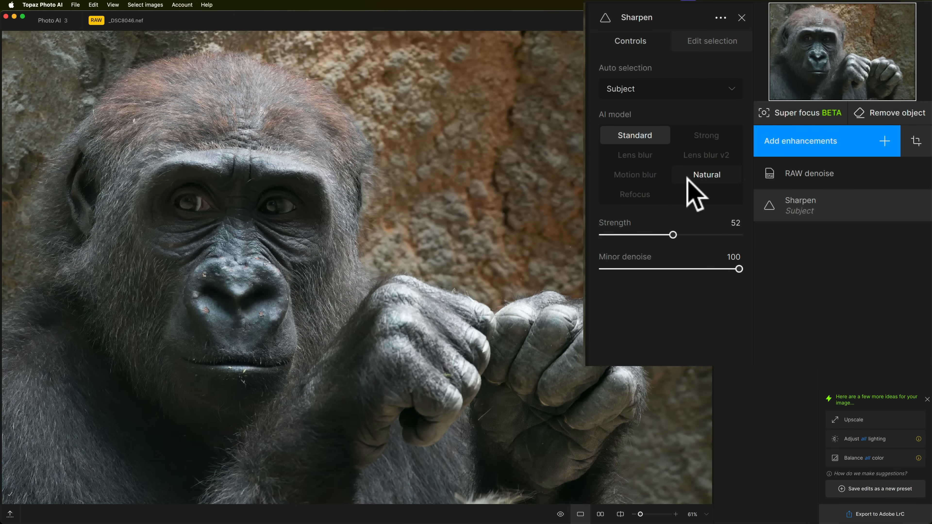
mouse_move(648, 161)
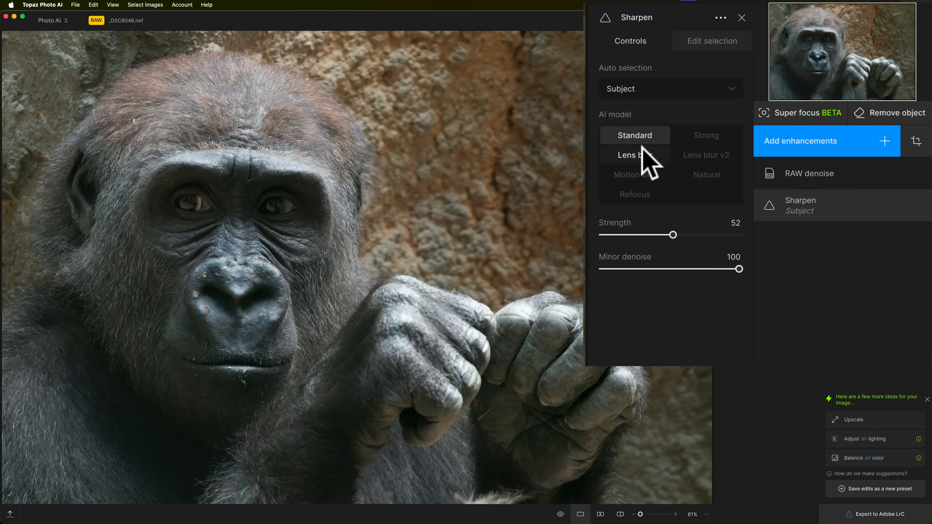
mouse_move(711, 214)
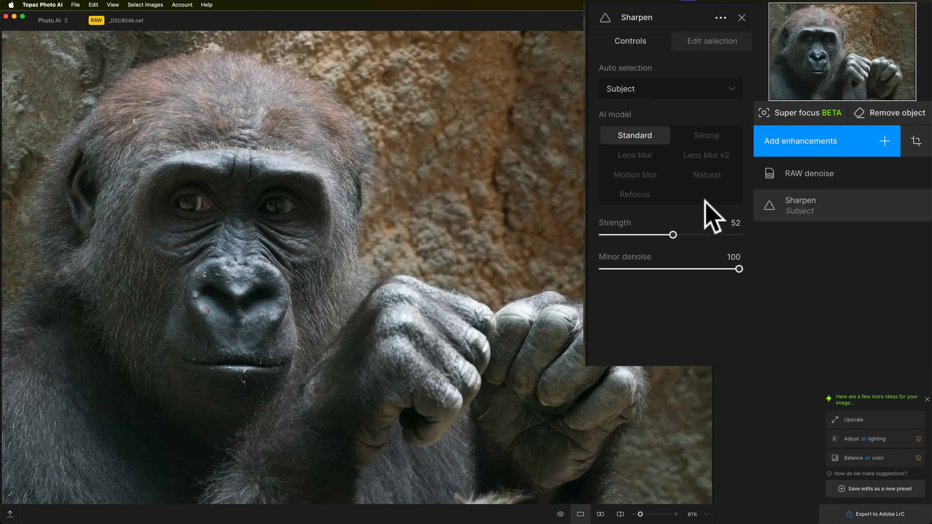
mouse_move(704, 315)
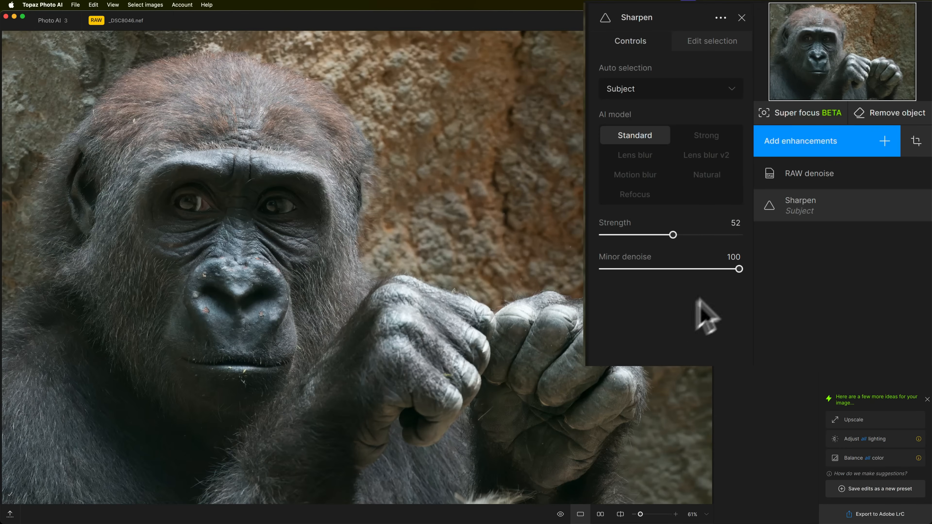
left_click(634, 154)
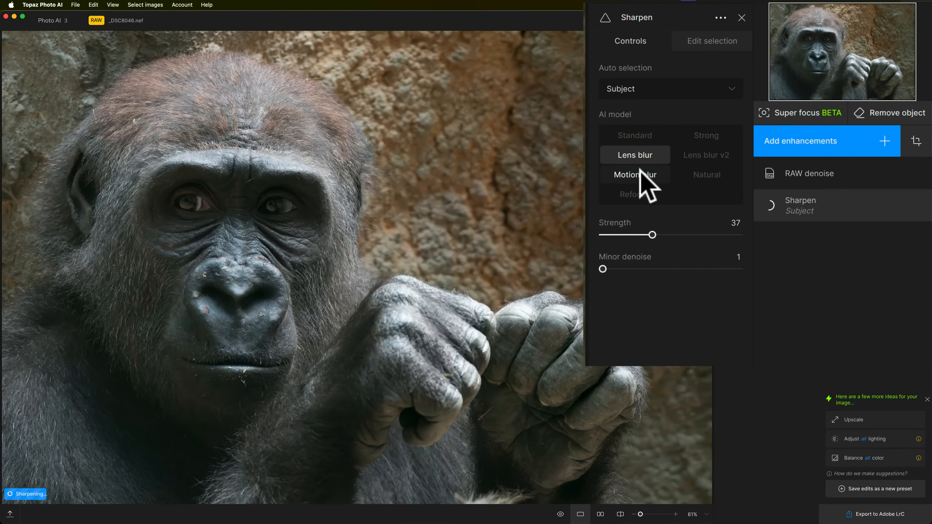
left_click(634, 194)
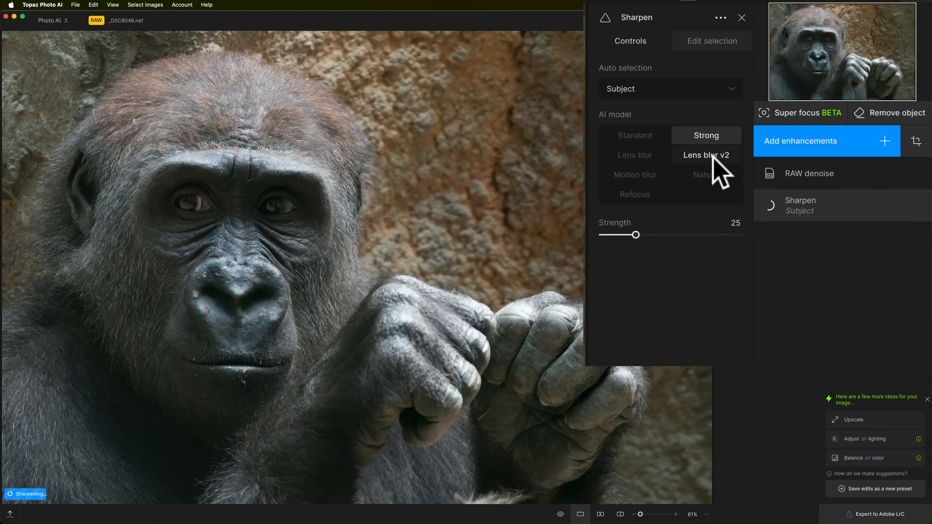
Try Lens blur v2 and Natural, settle on Standard at strength 52 and show the subject mask
left_click(706, 155)
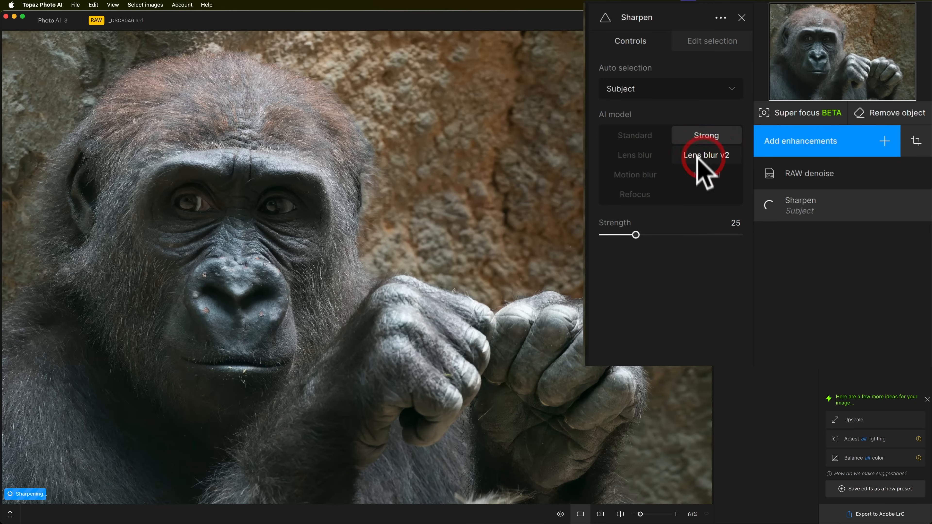
left_click(706, 156)
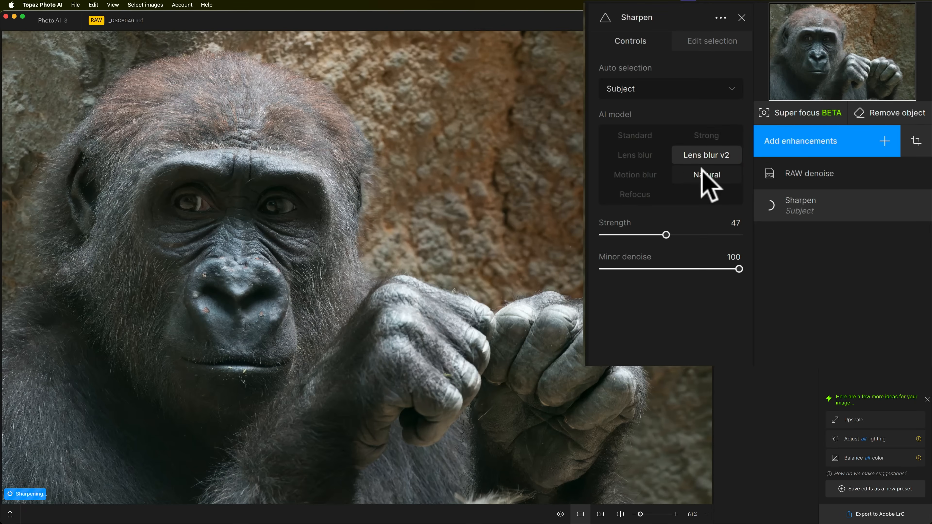
left_click(706, 174)
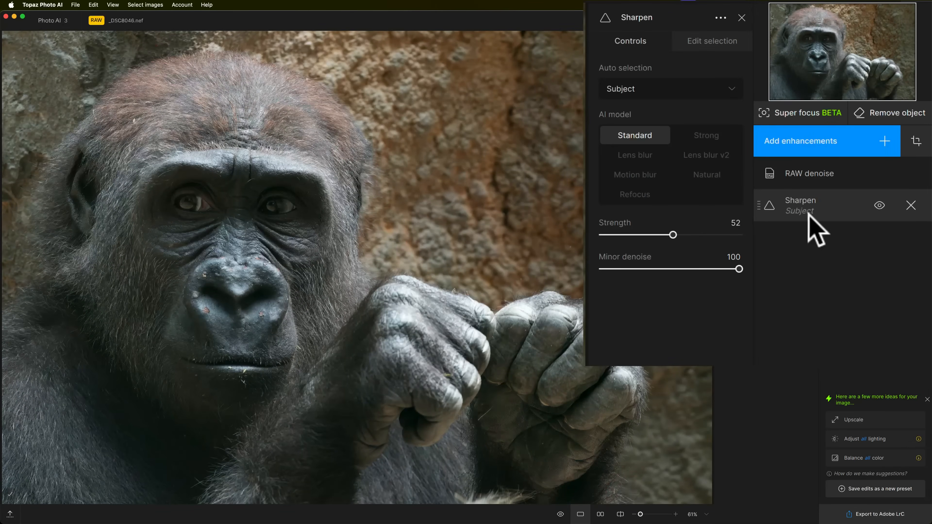
left_click(800, 212)
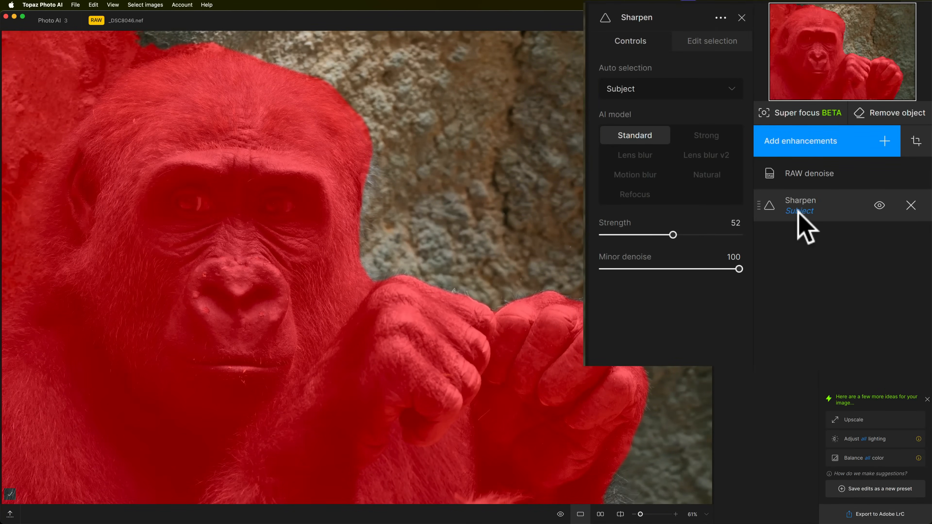
mouse_move(806, 232)
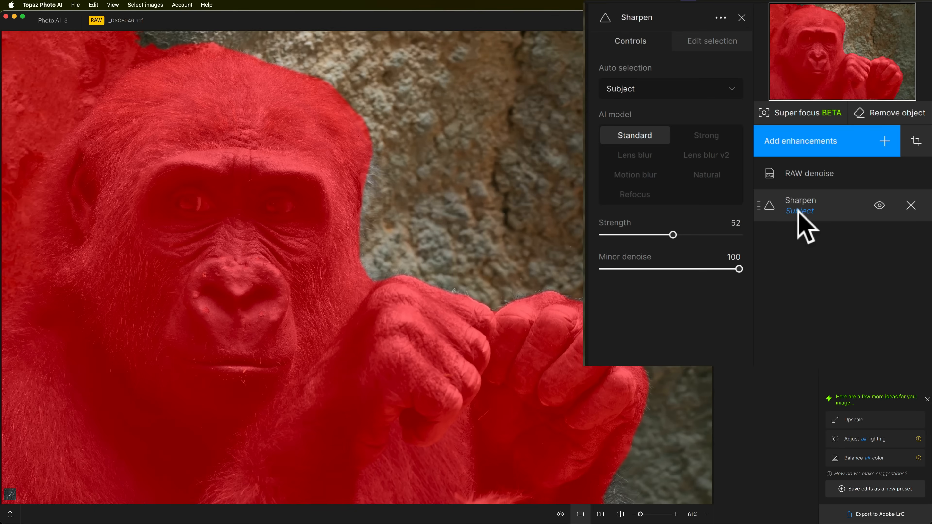
Open the sharpening subject mask for editing over the gorilla's head, body and hands
left_click(712, 41)
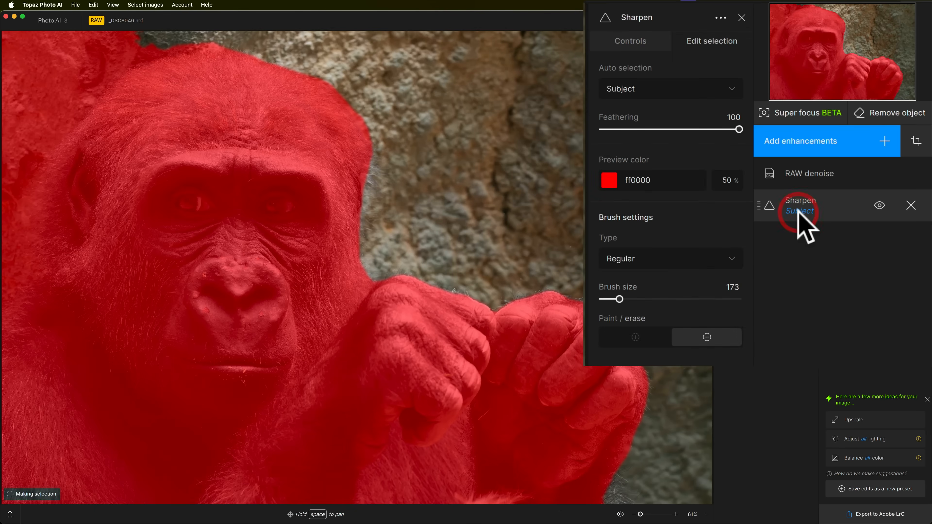
mouse_move(686, 77)
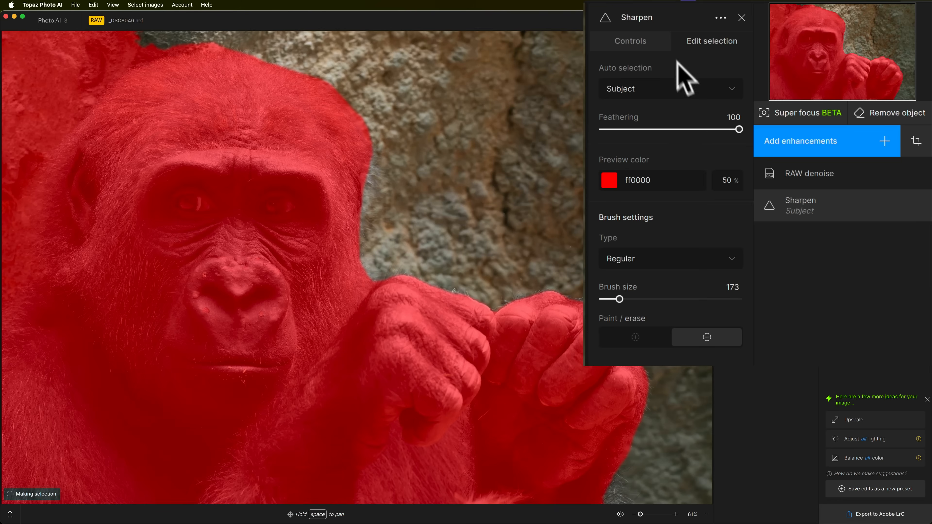
mouse_move(695, 262)
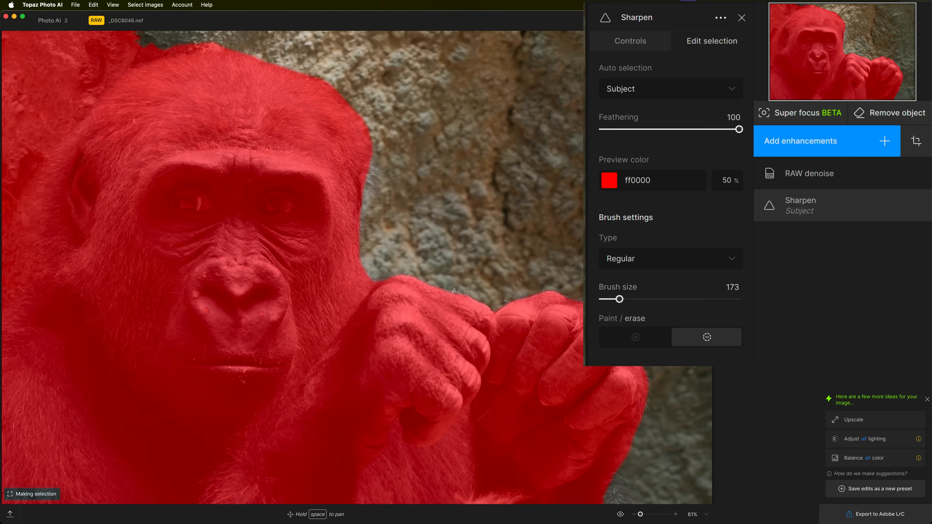
mouse_move(583, 252)
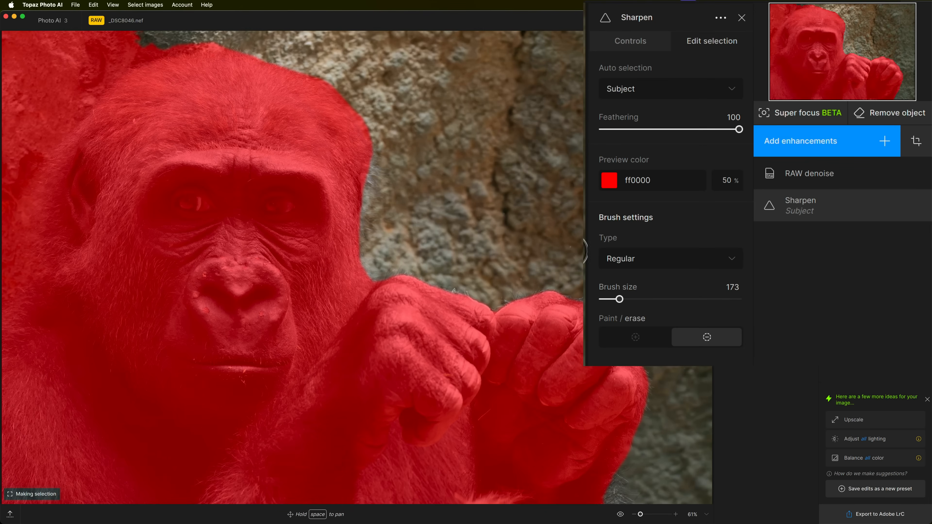
mouse_move(646, 270)
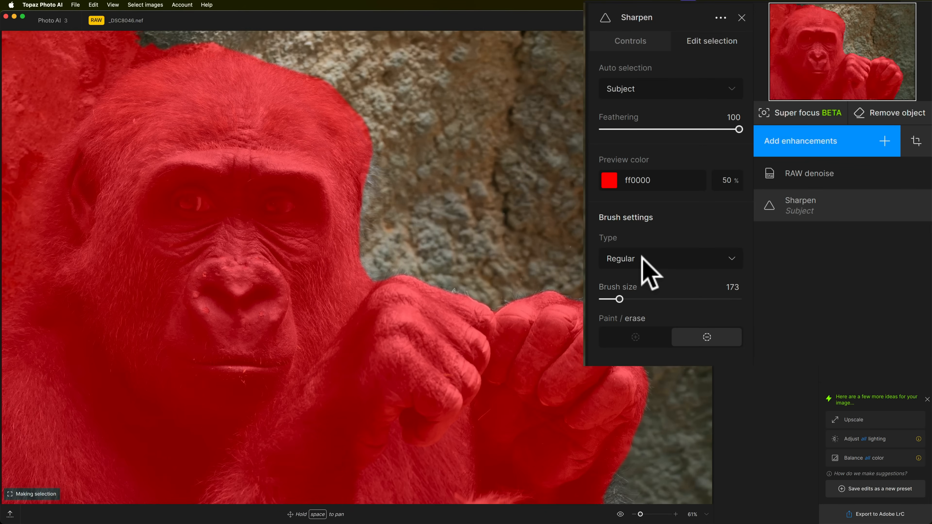
mouse_move(239, 57)
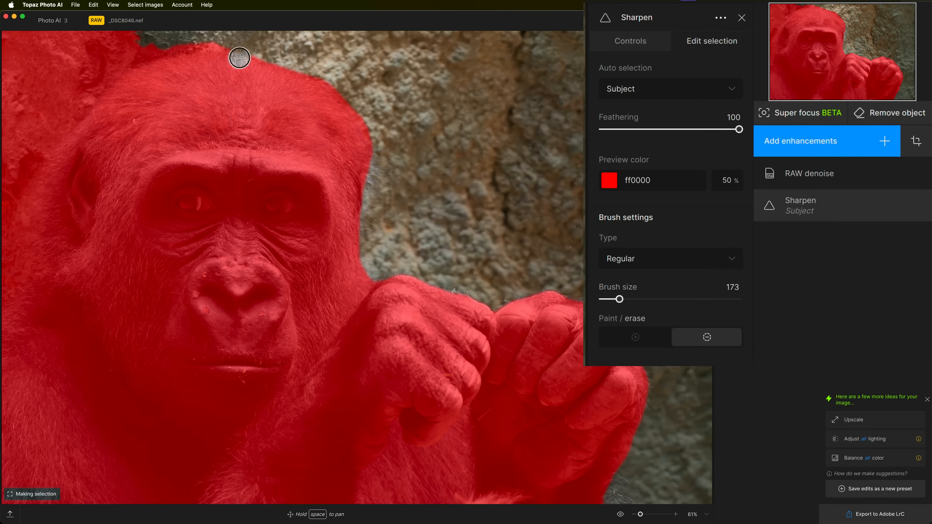
mouse_move(186, 36)
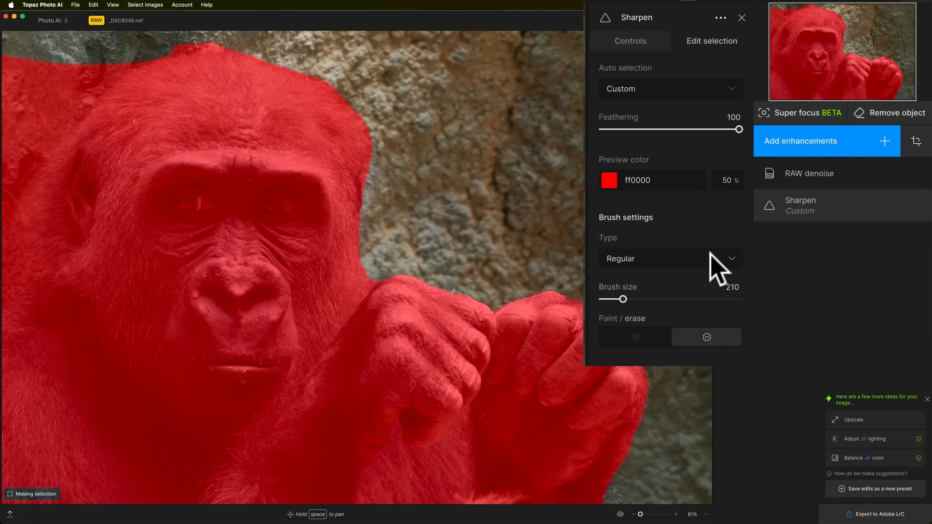
Use a medium Superpixel brush to trim the mask off the rock behind the gorilla's head
left_click(670, 259)
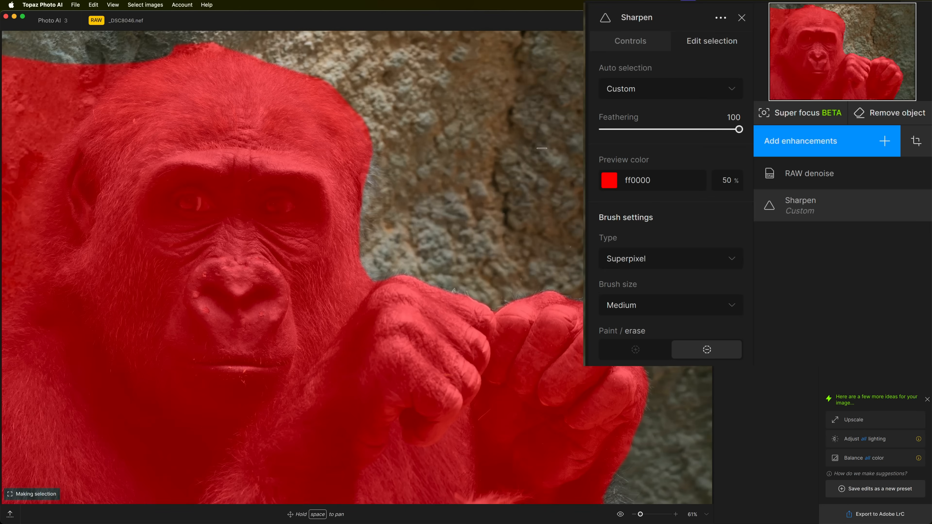
mouse_move(53, 57)
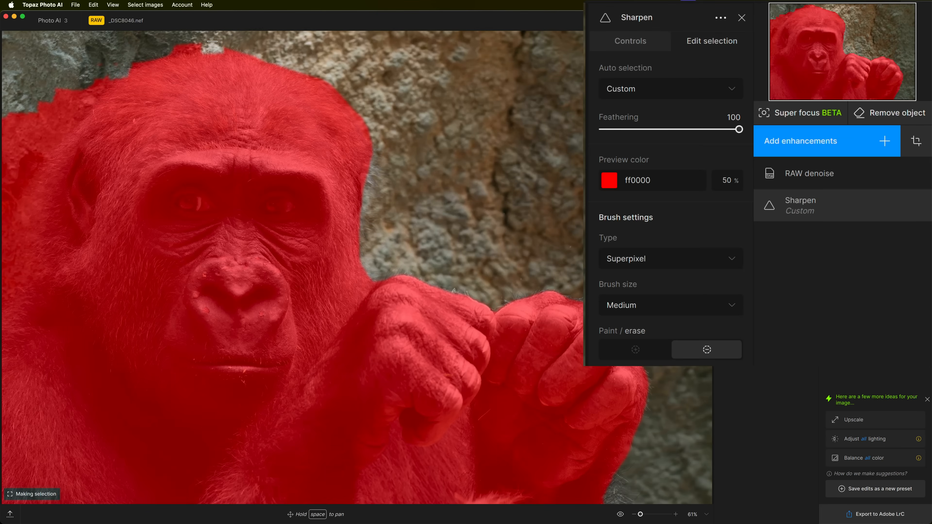
mouse_move(143, 54)
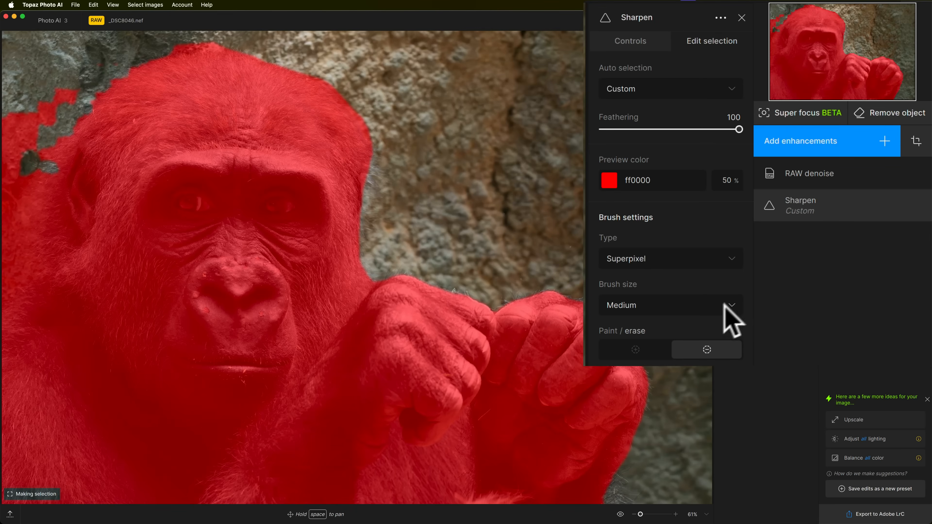
mouse_move(732, 297)
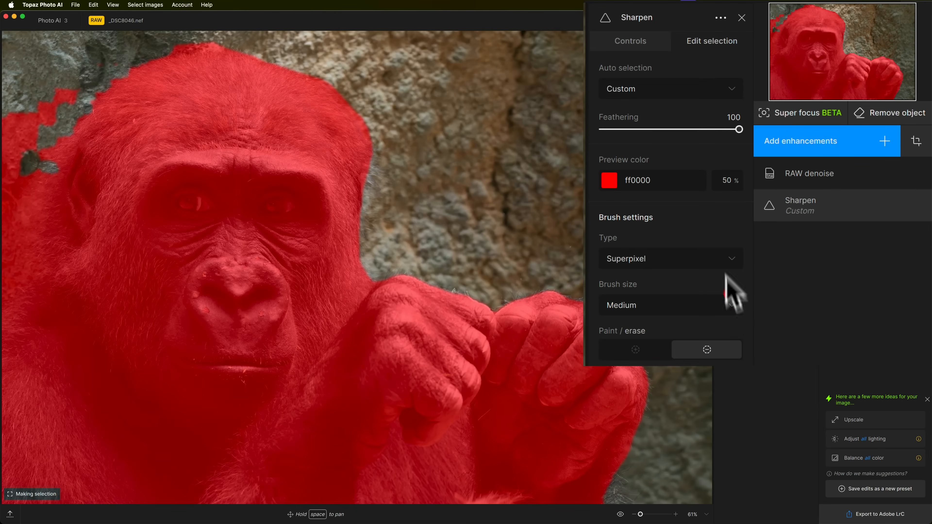
left_click(670, 258)
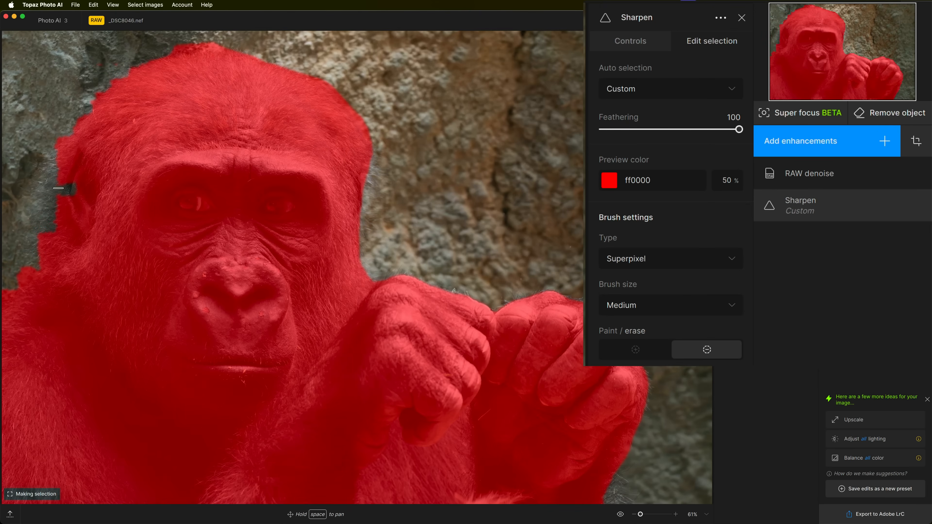
left_click(635, 349)
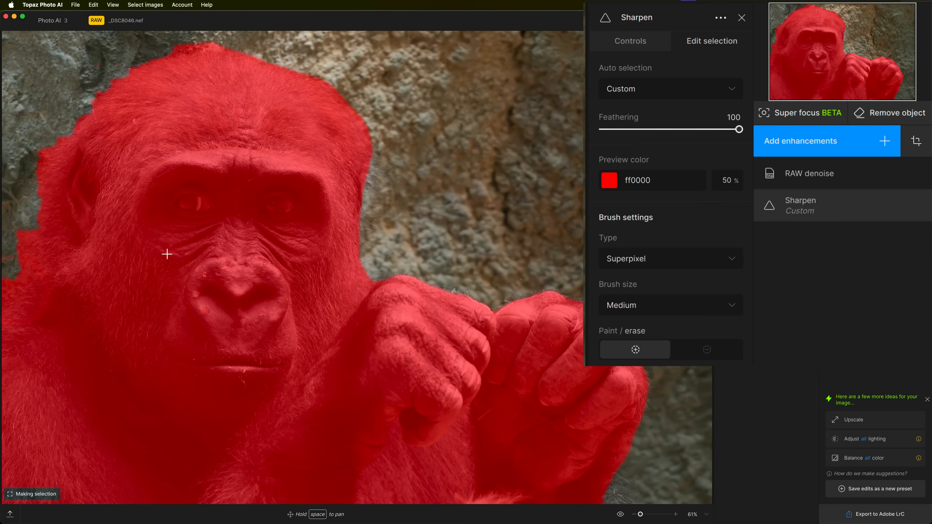
mouse_move(474, 176)
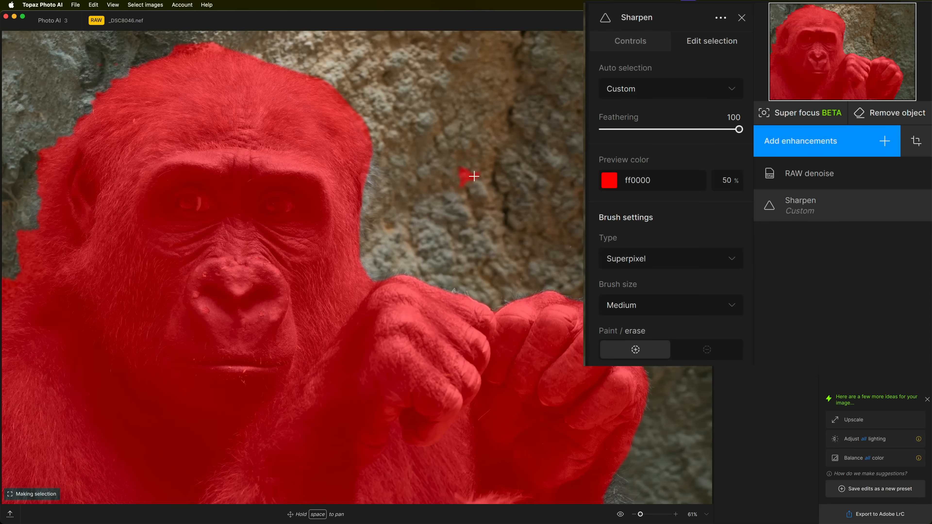
mouse_move(726, 251)
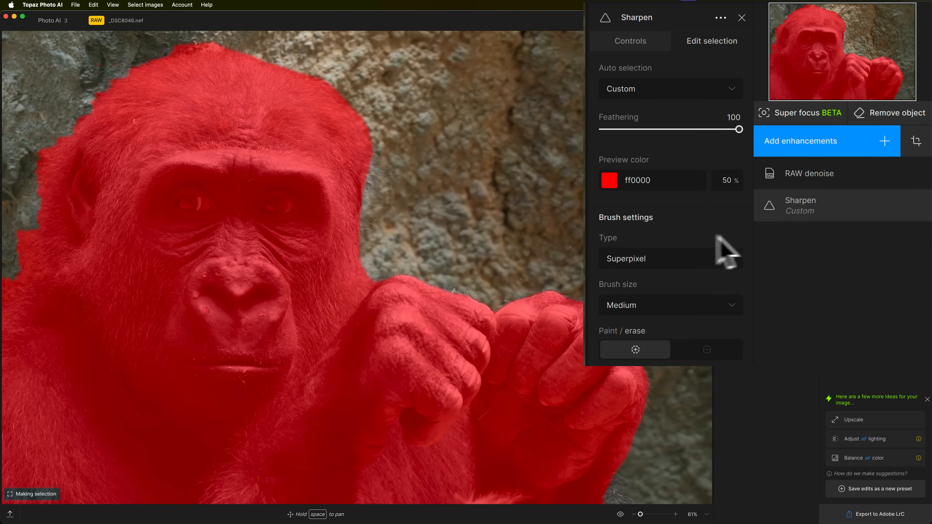
mouse_move(658, 71)
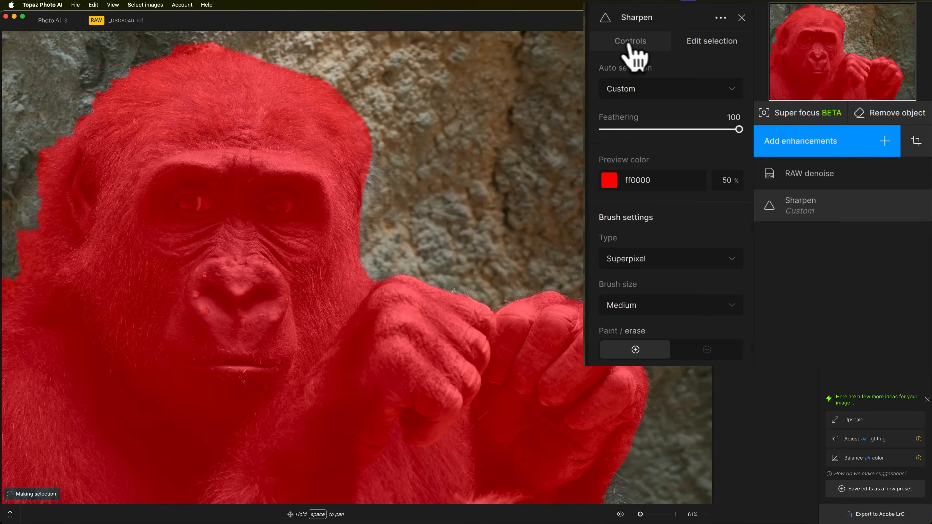
Return to the sharpening controls and toggle Show original to compare against the enhanced gorilla
left_click(630, 41)
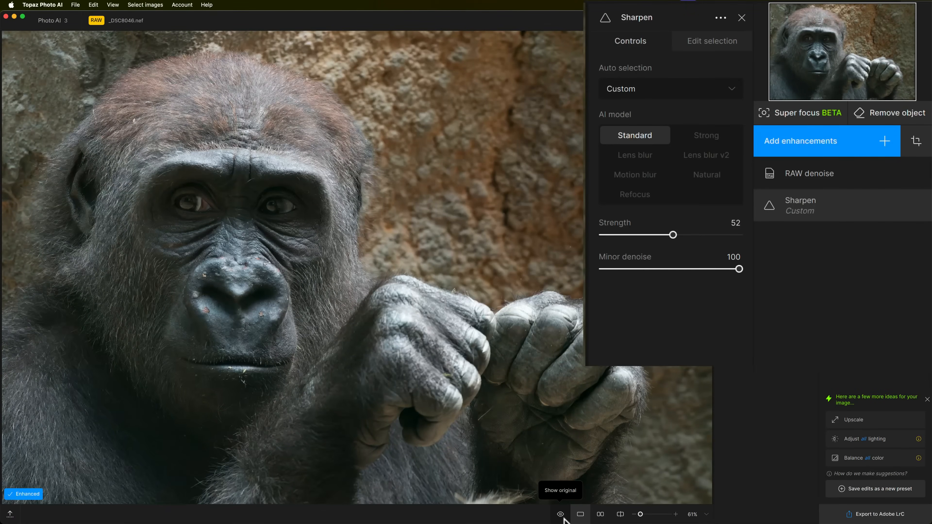
left_click(559, 514)
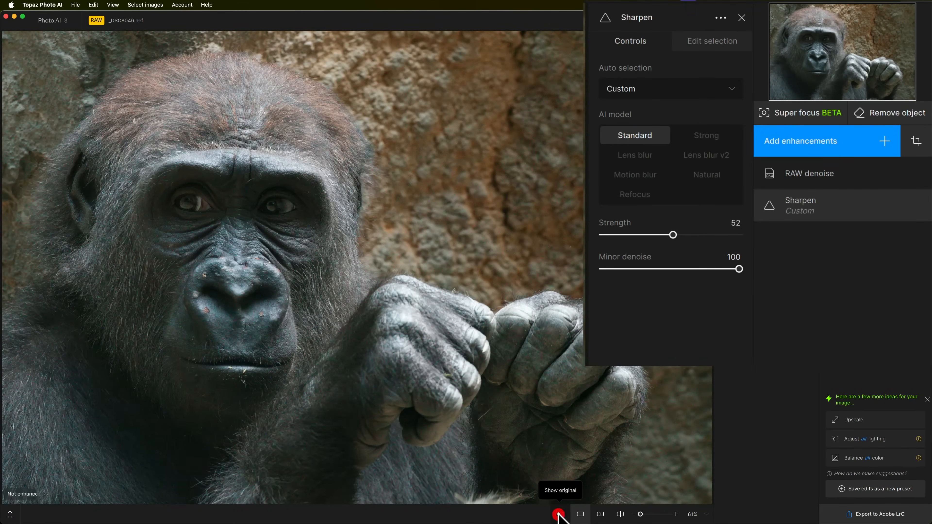
left_click(557, 513)
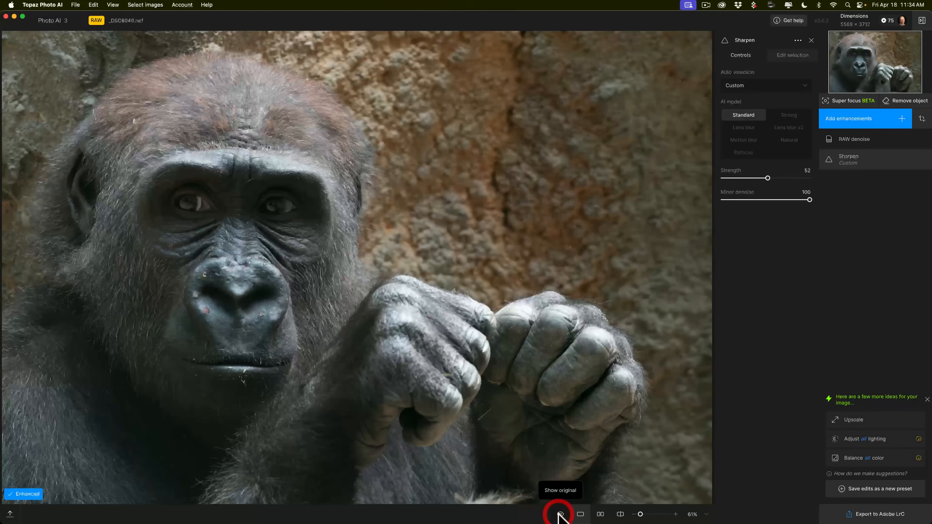
left_click(559, 514)
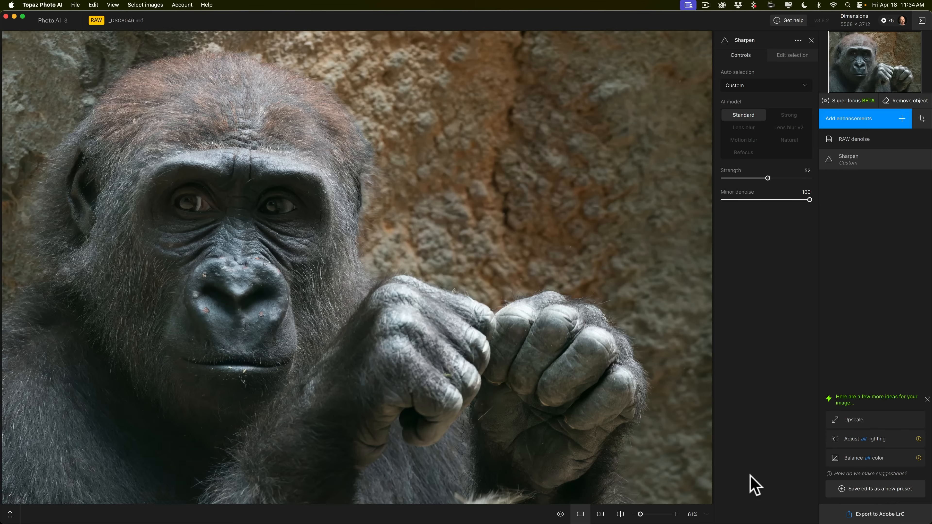
mouse_move(800, 273)
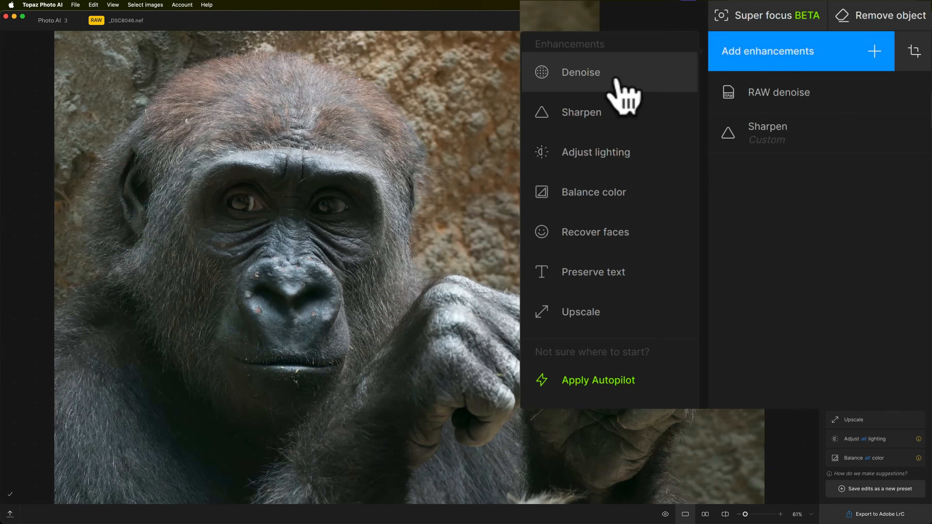
mouse_move(603, 101)
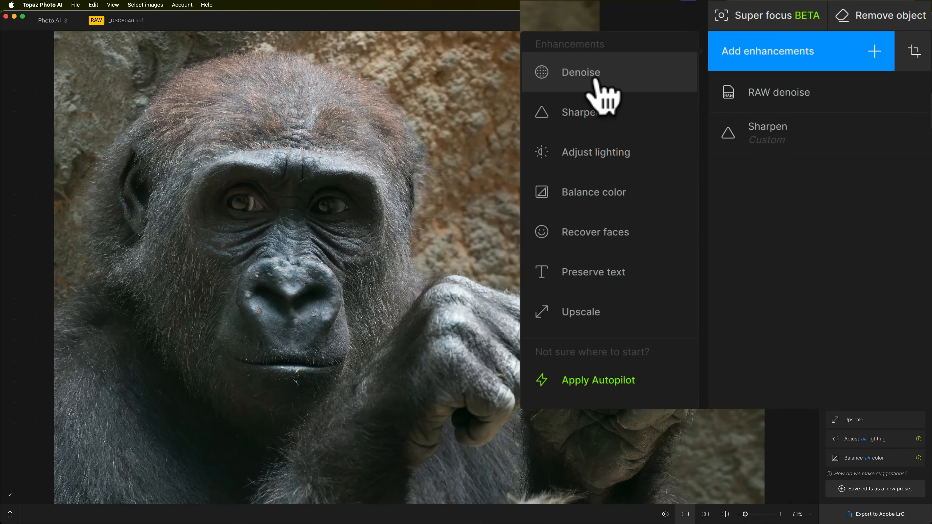
mouse_move(612, 98)
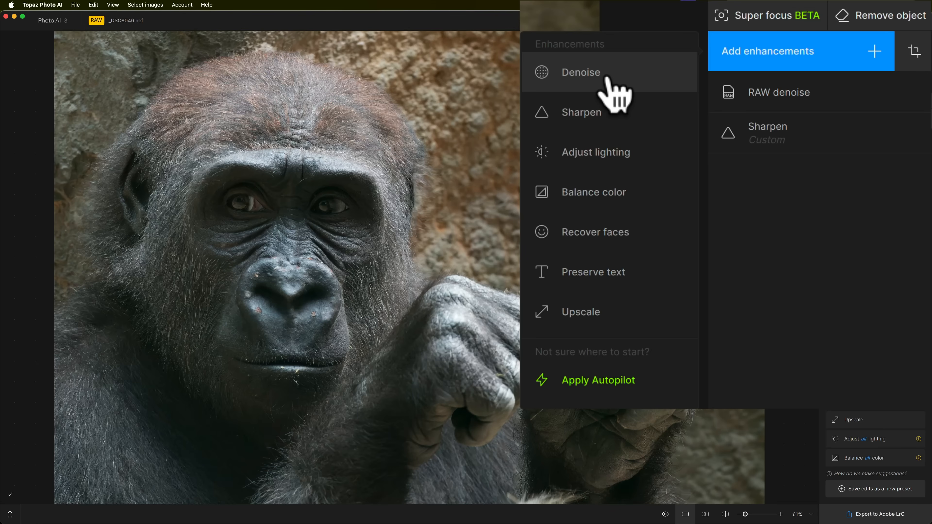
mouse_move(615, 116)
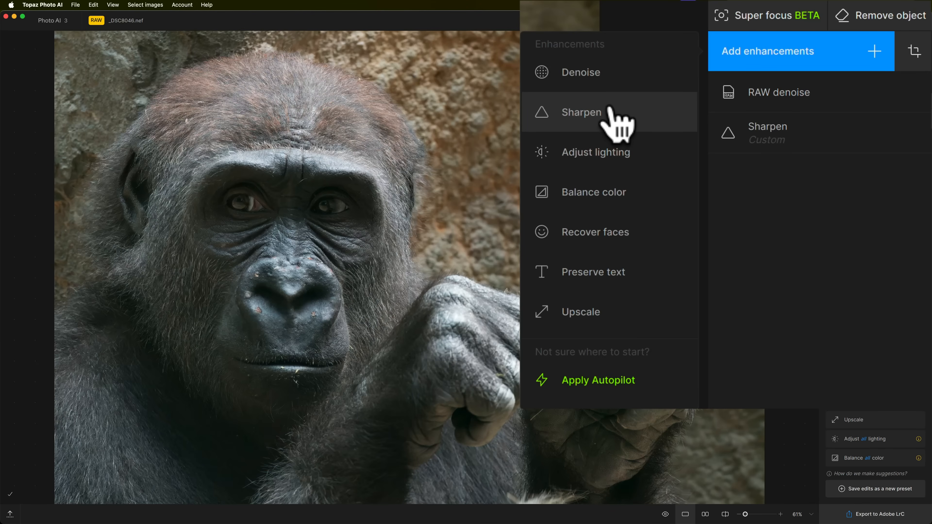
mouse_move(624, 161)
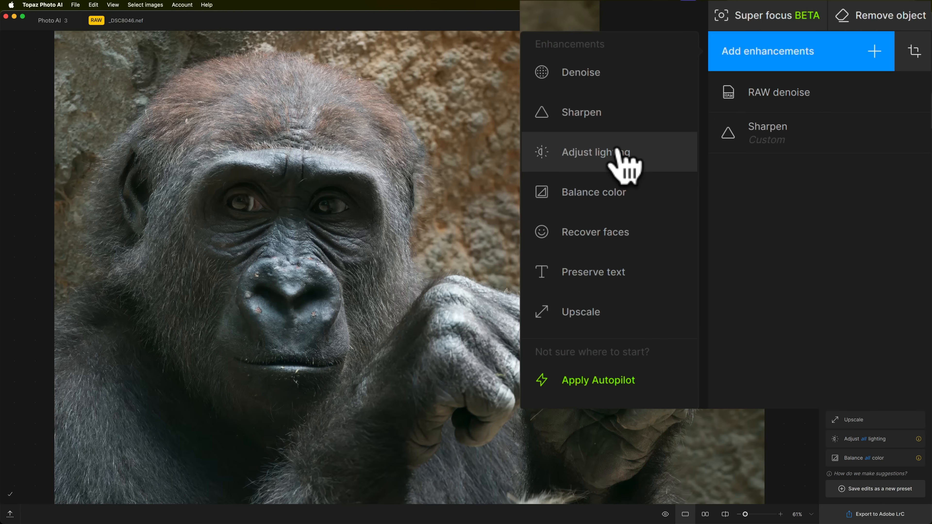
mouse_move(624, 212)
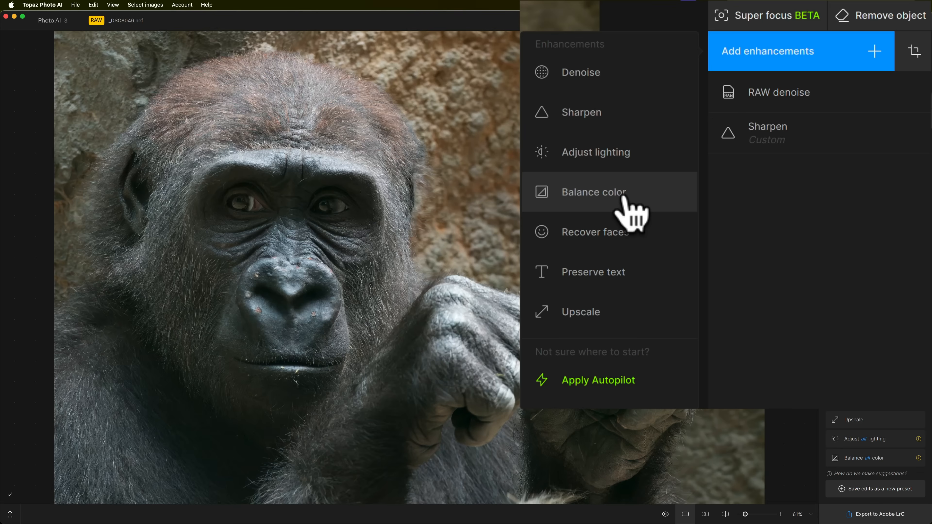
mouse_move(618, 235)
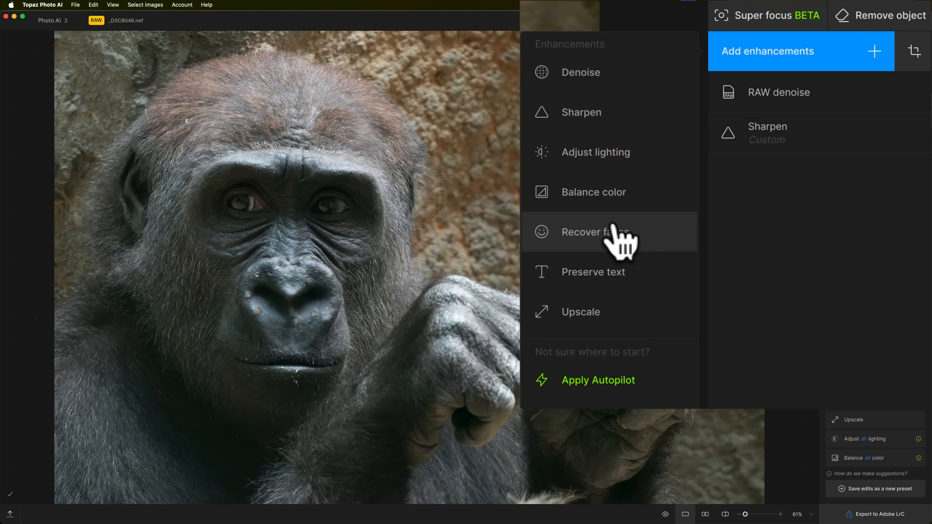
mouse_move(612, 277)
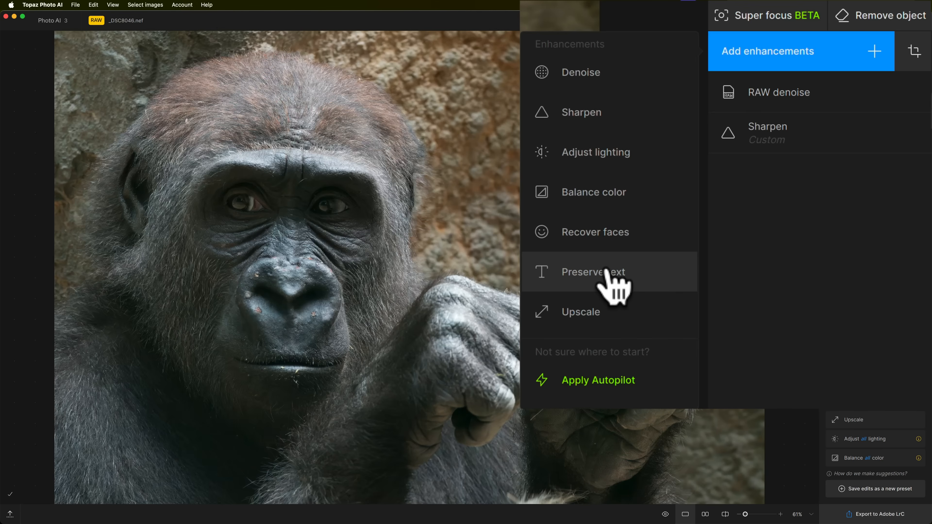
mouse_move(641, 294)
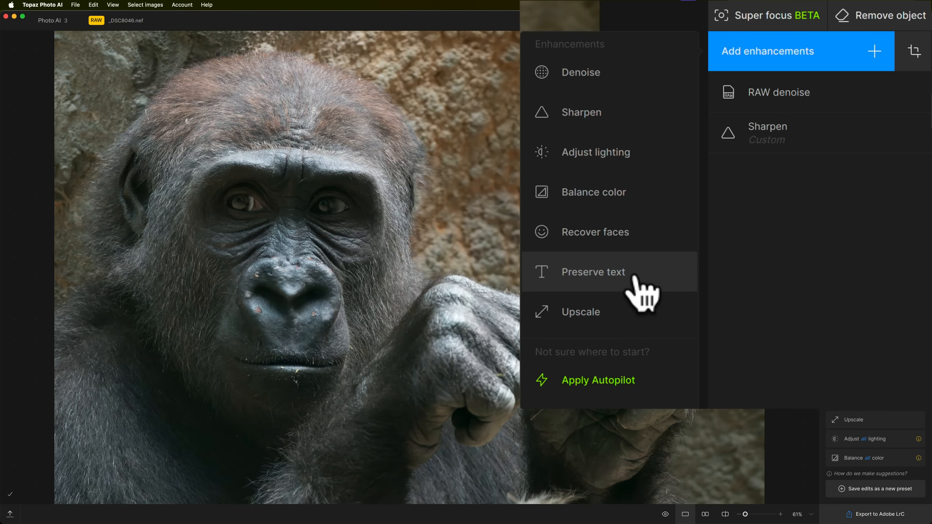
mouse_move(633, 318)
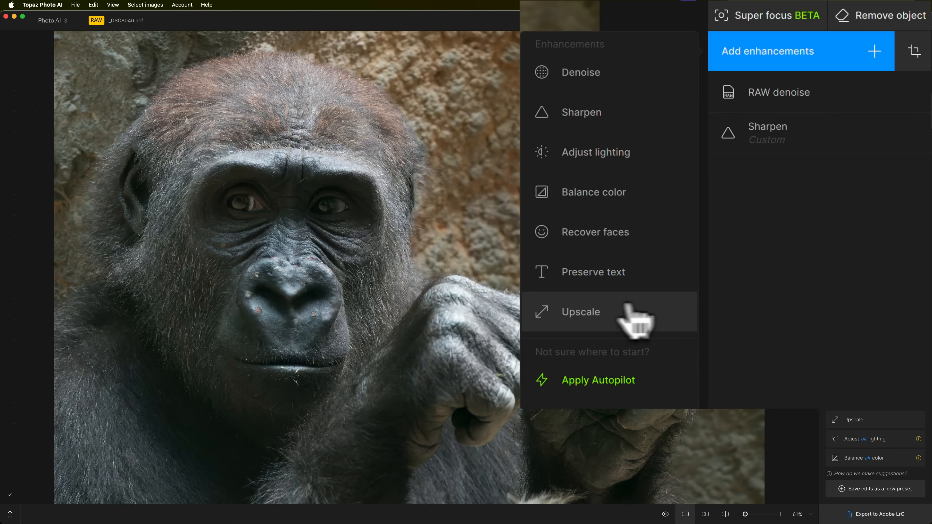
mouse_move(565, 321)
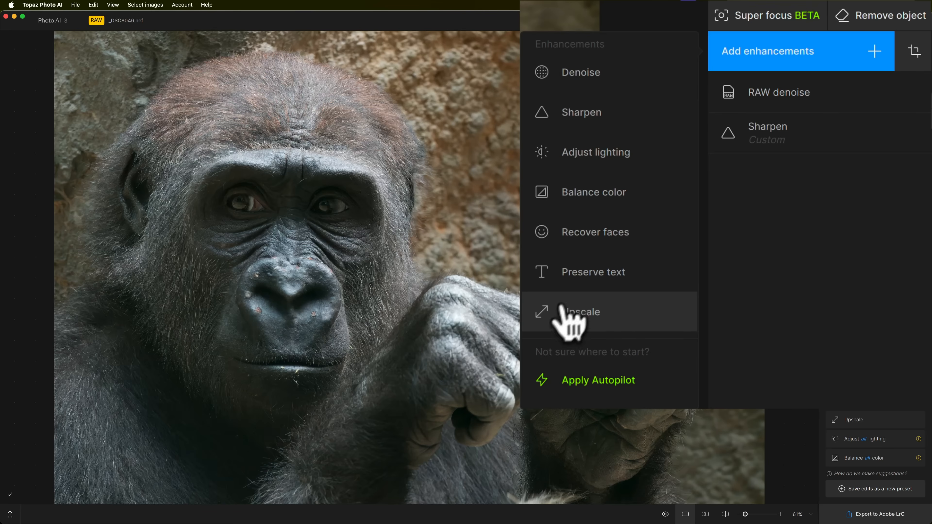
mouse_move(621, 326)
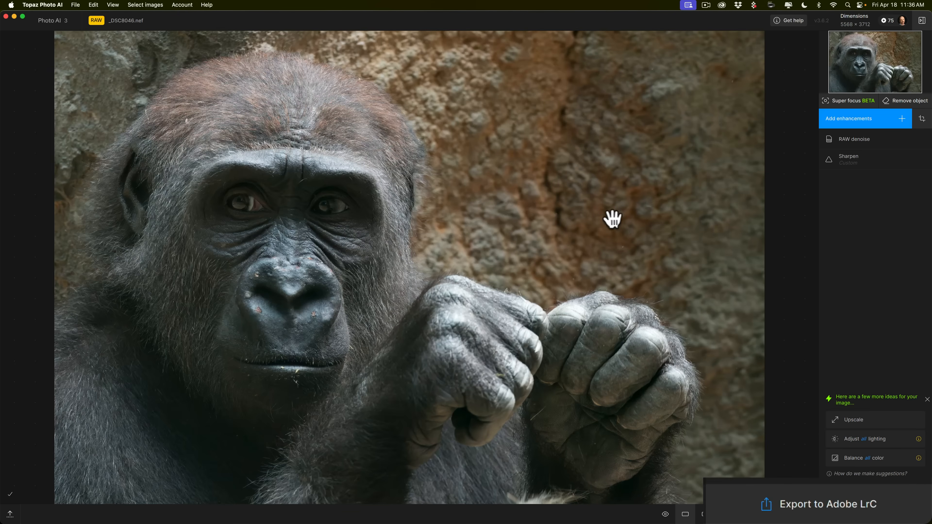
mouse_move(818, 511)
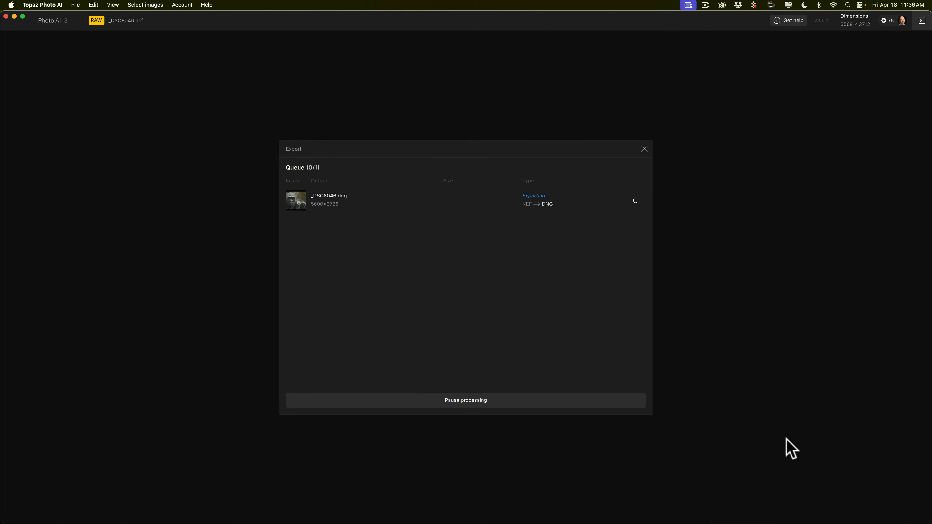
mouse_move(525, 219)
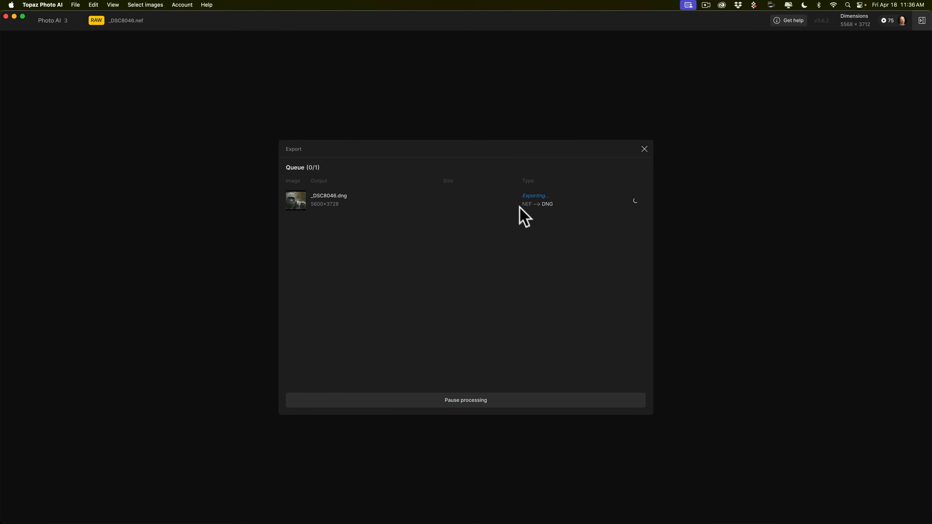
mouse_move(531, 215)
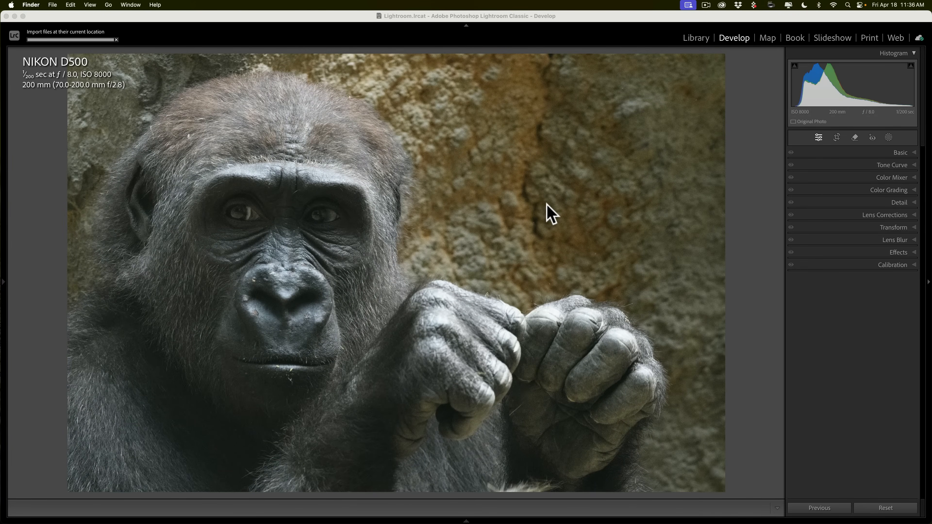
Select the denoised DNG in the filmstrip, zoom to 100% on the eye and fur, then back to full view
key("F6")
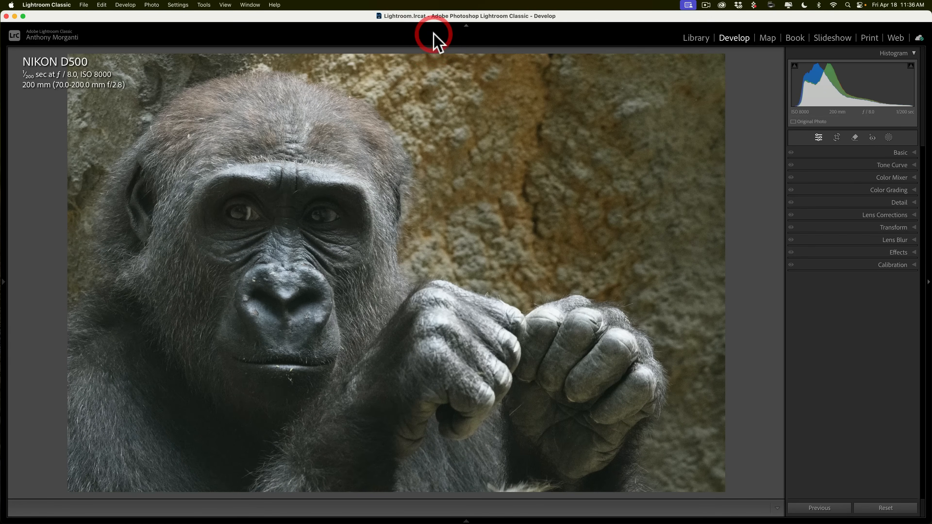
mouse_move(436, 37)
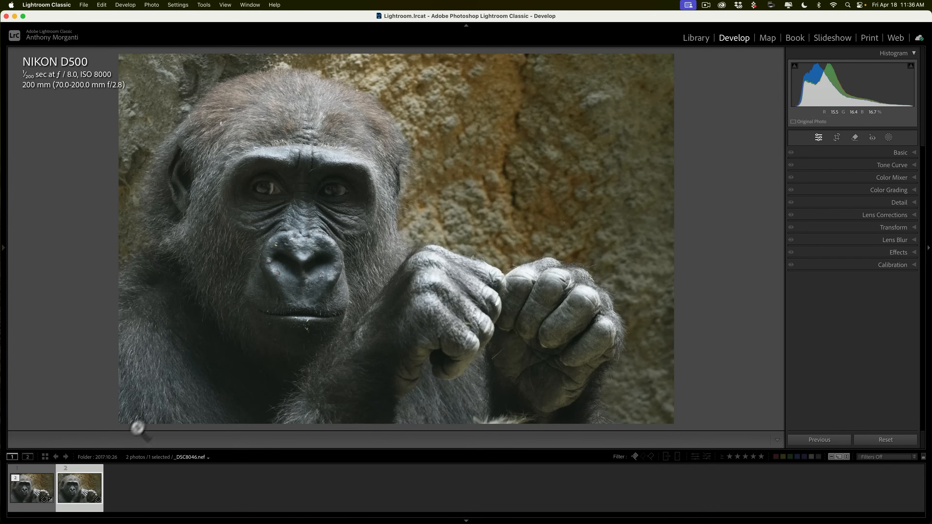
left_click(31, 487)
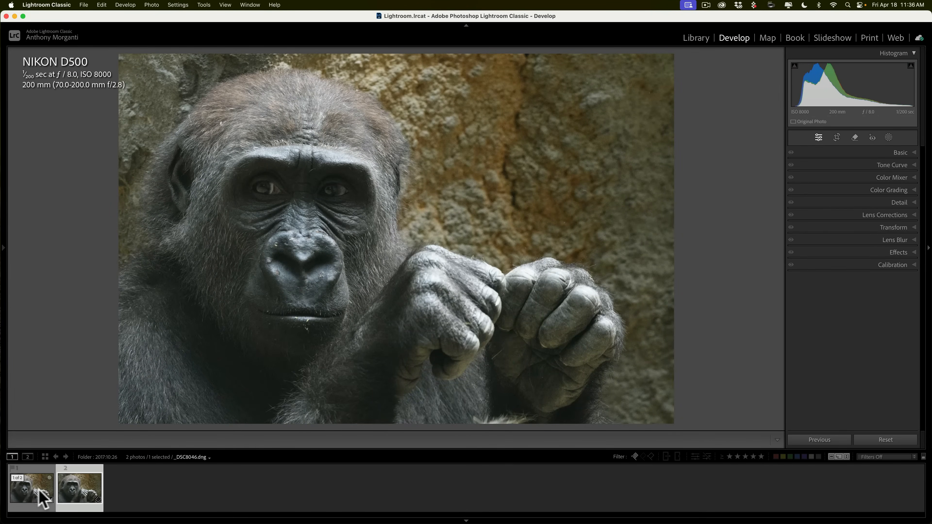
mouse_move(46, 484)
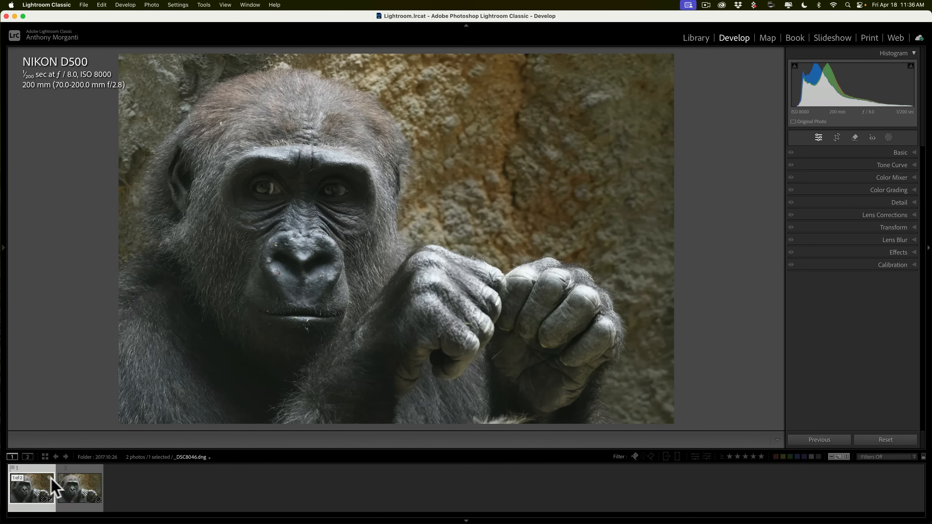
left_click(79, 487)
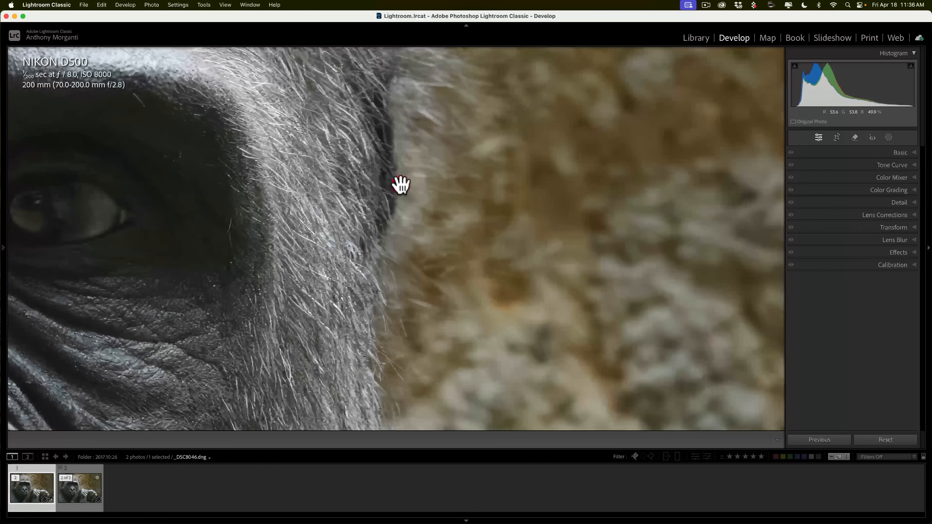
left_click(900, 152)
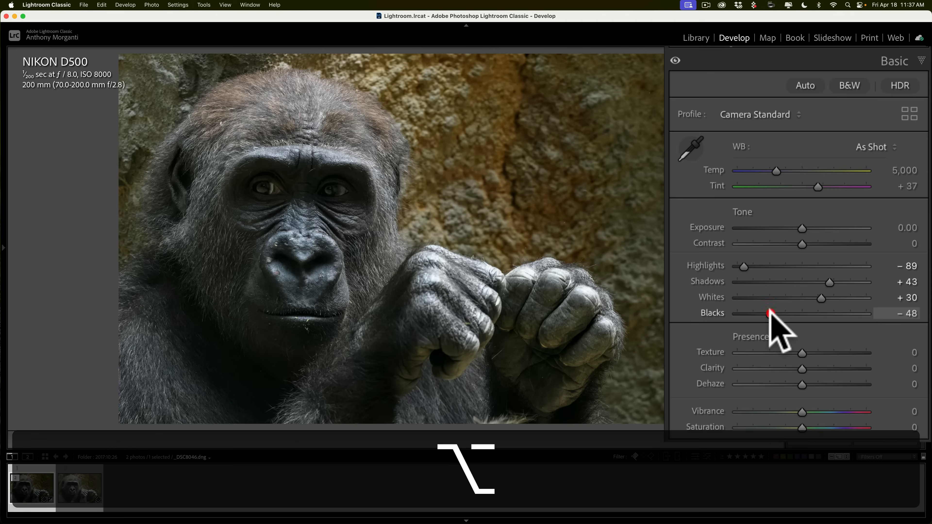
mouse_move(813, 371)
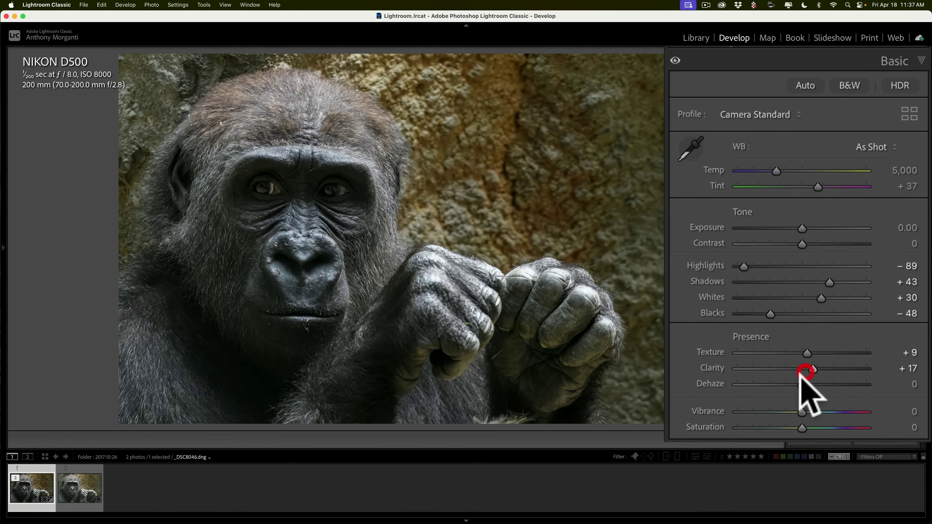
mouse_move(808, 354)
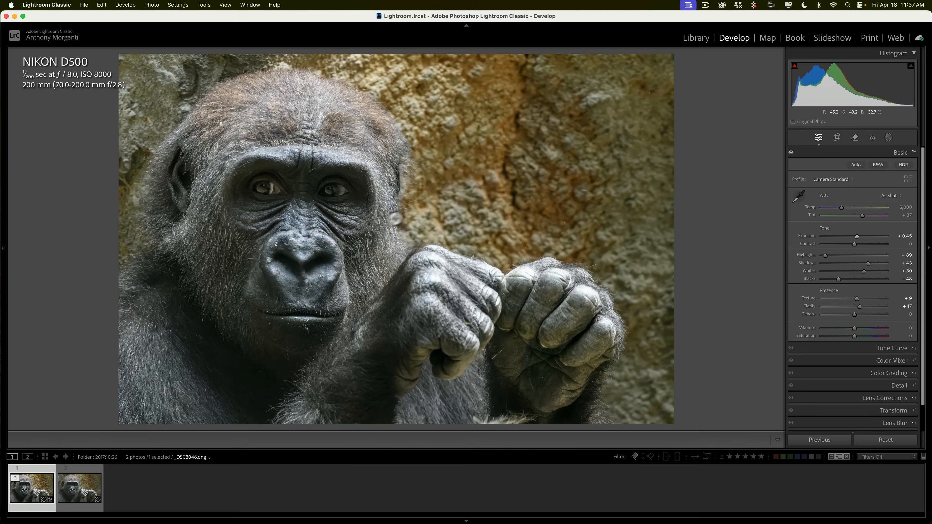
Select the noisy original NEF in the filmstrip after brightening the DNG
left_click(79, 487)
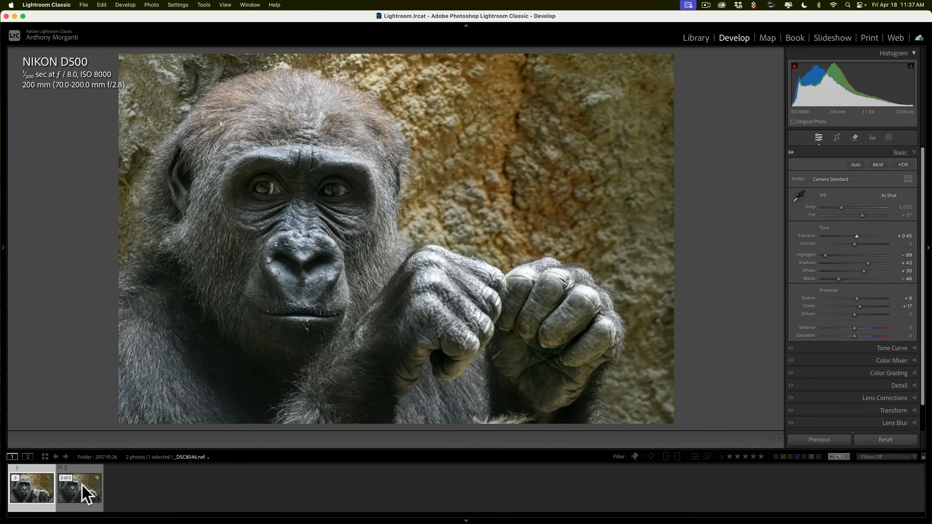
Apply the DNG's previous tone settings to the NEF, then zoom in on the gorilla's eye
left_click(884, 440)
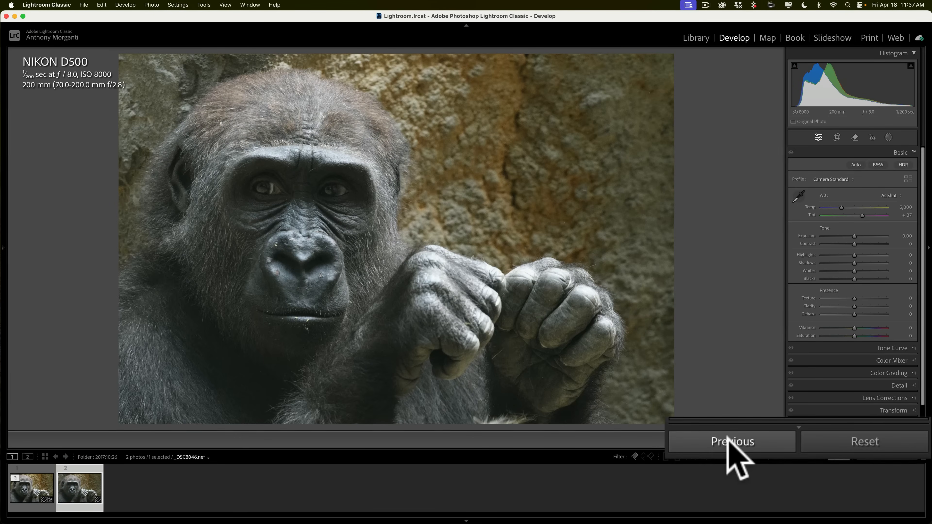
left_click(731, 441)
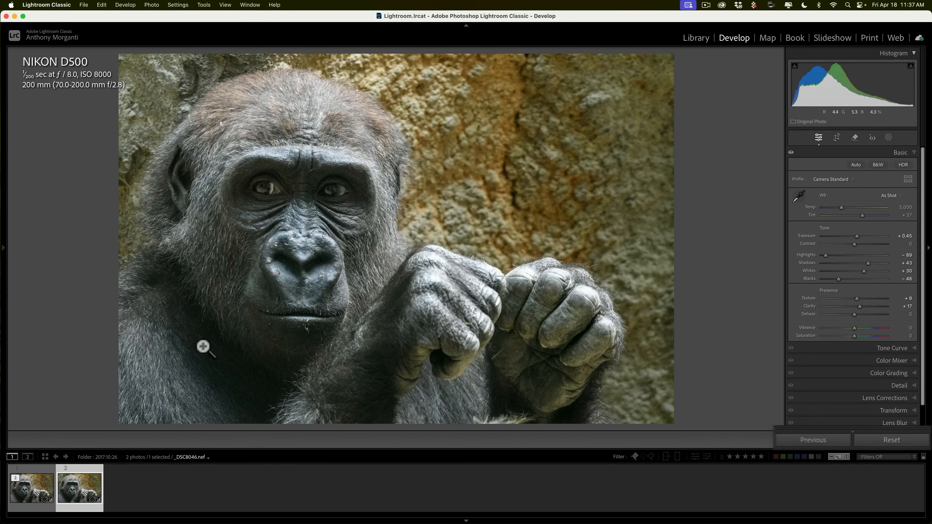
left_click(31, 486)
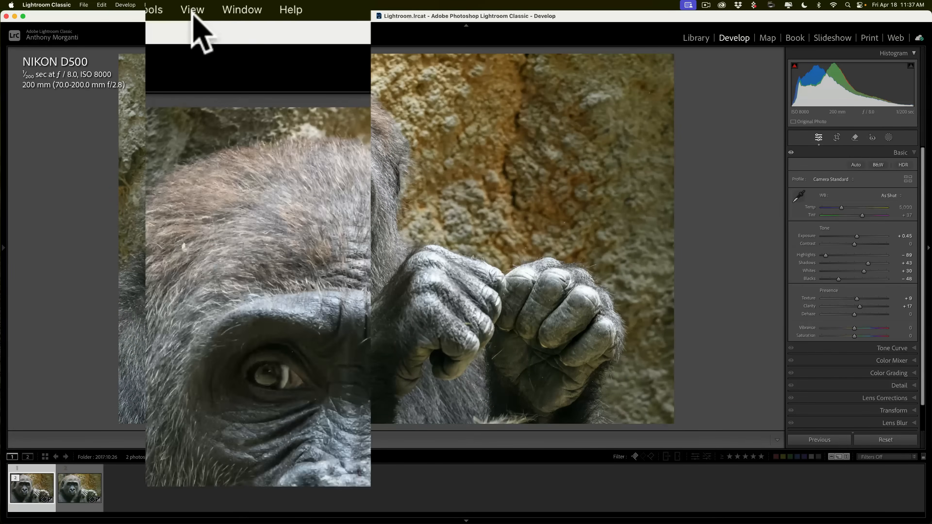
Flip between the DNG and NEF to compare the eye fur and rock background up close
left_click(191, 10)
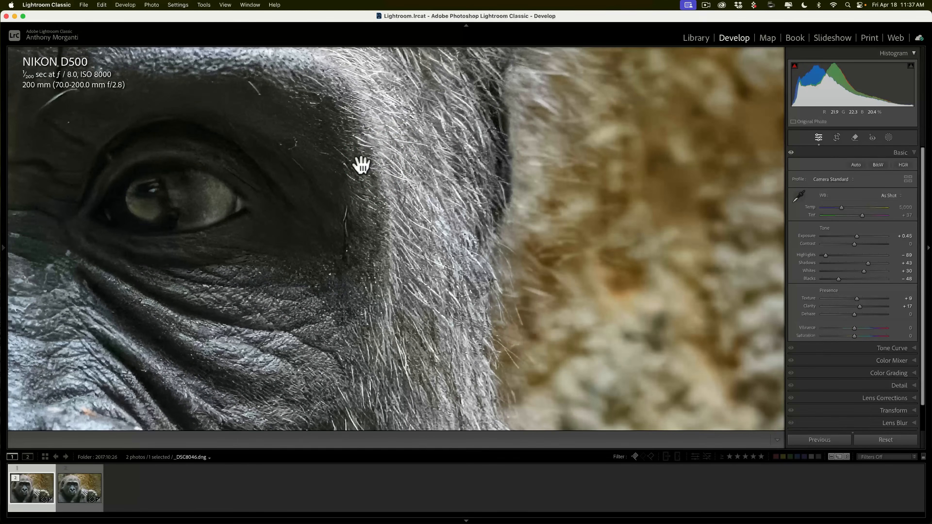
left_click(79, 486)
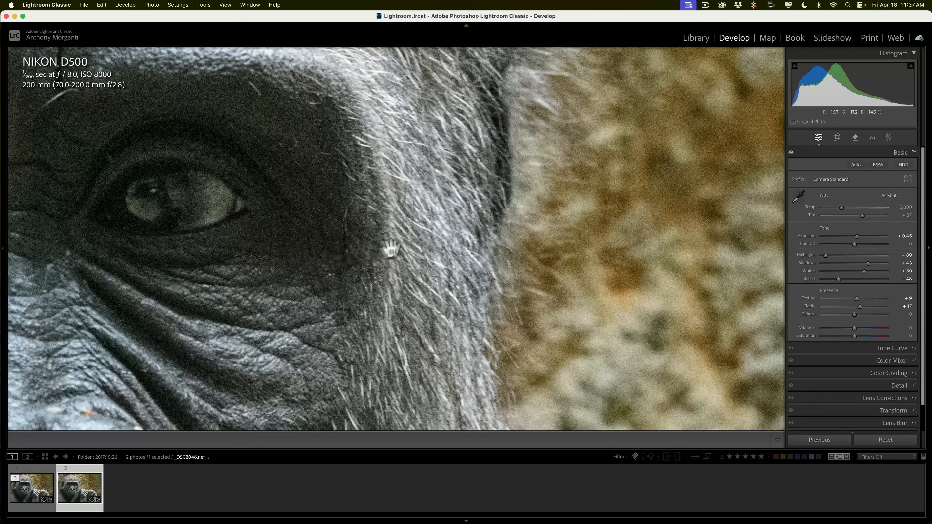
left_click(31, 486)
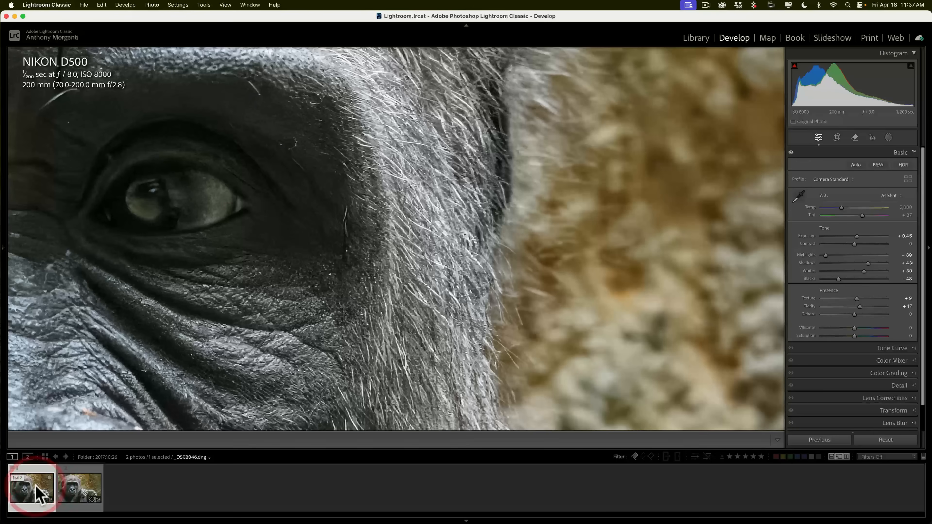
left_click(79, 487)
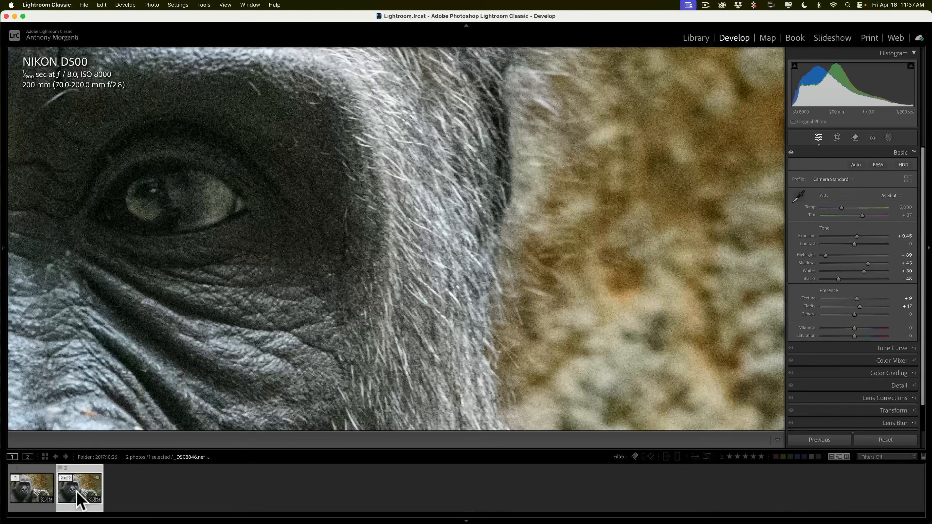
left_click(32, 487)
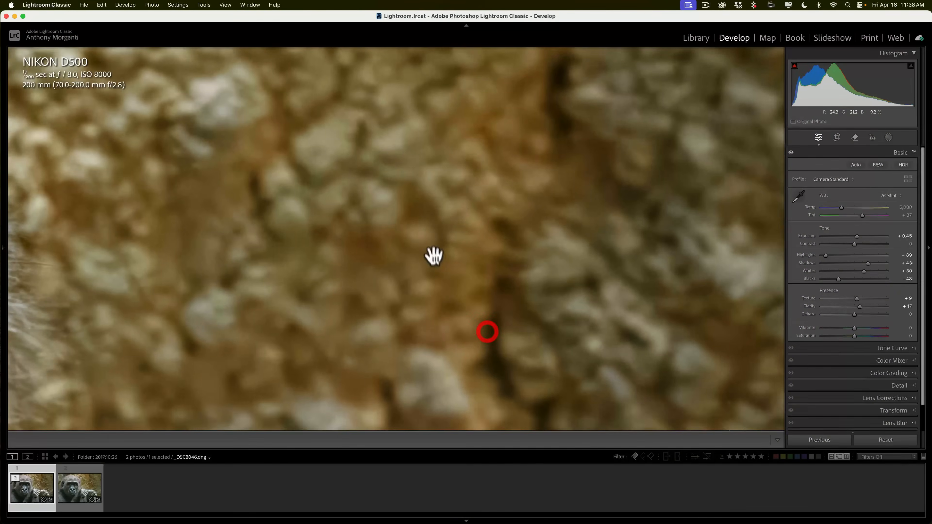
Zoom out to the face and hands and keep comparing the DNG against the NEF
left_click(79, 487)
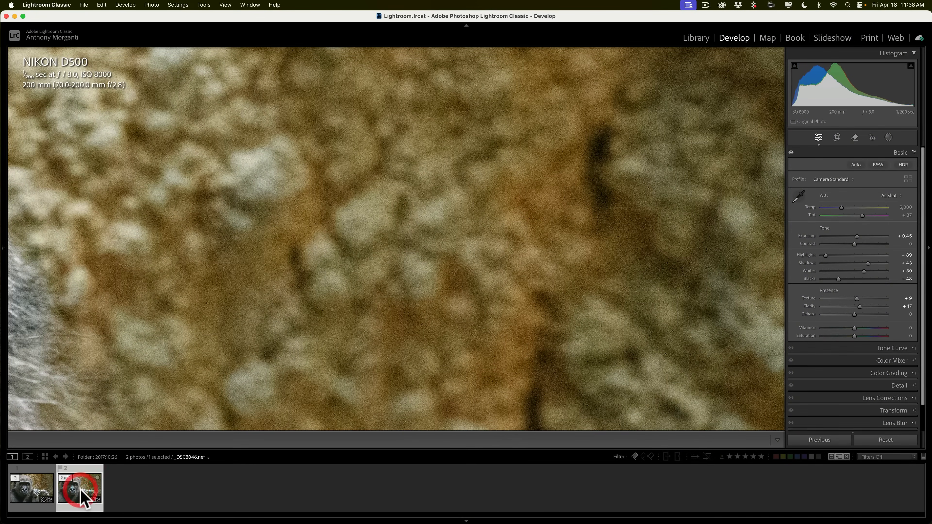
left_click(78, 487)
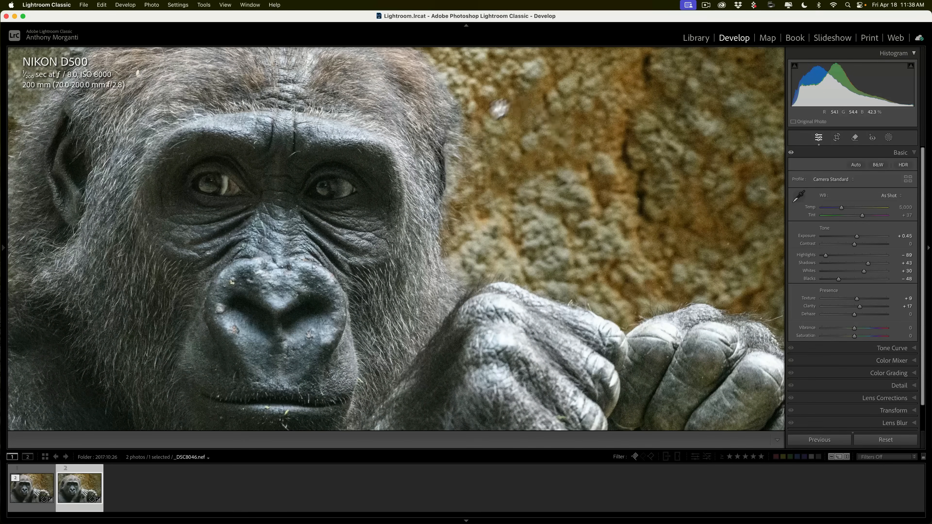
left_click(31, 487)
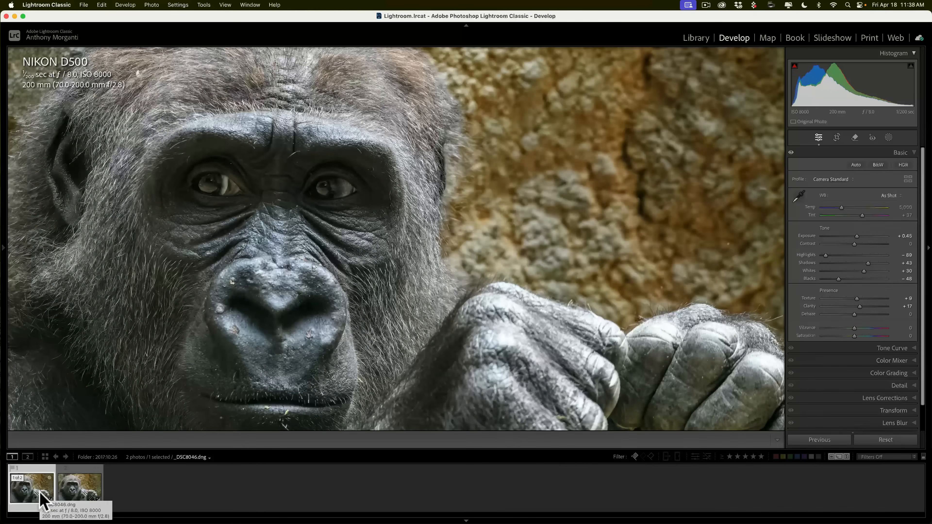
left_click(79, 487)
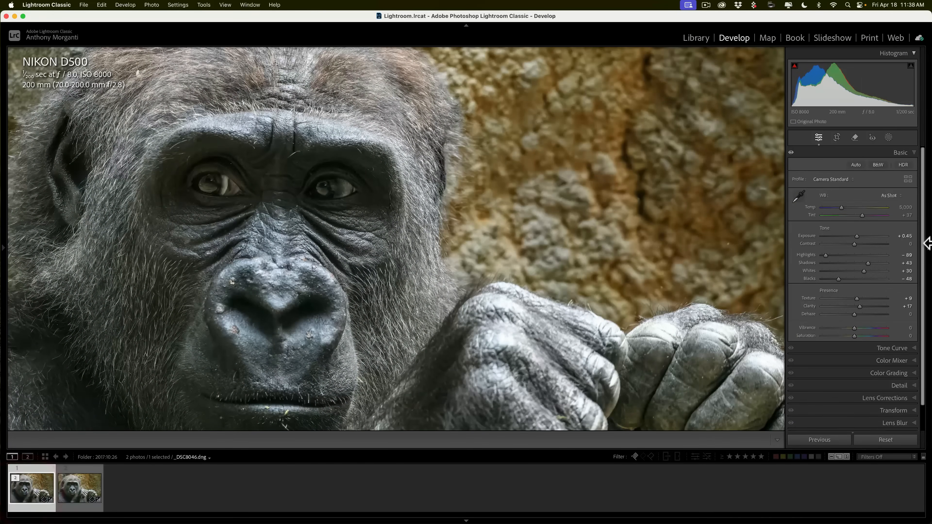
Hide the side panels and toggle between the NEF and DNG at the larger view size
left_click(927, 242)
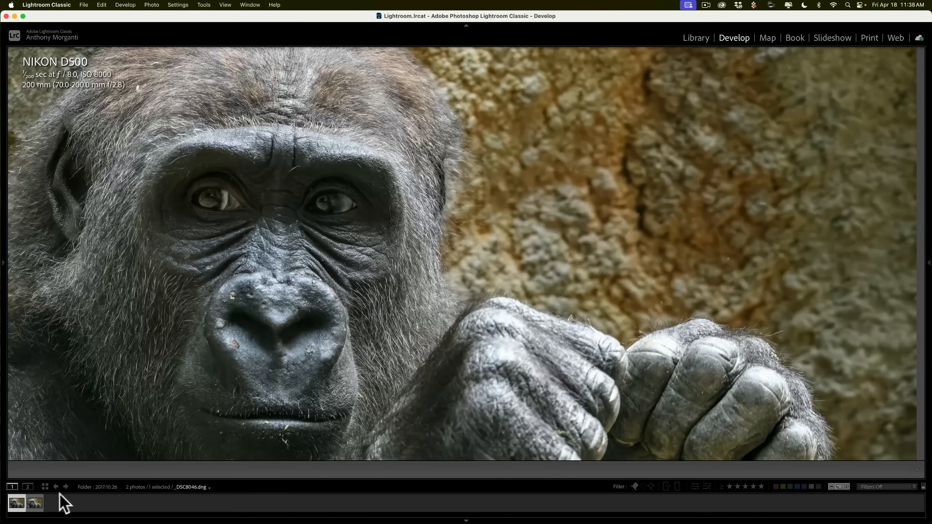
left_click(33, 503)
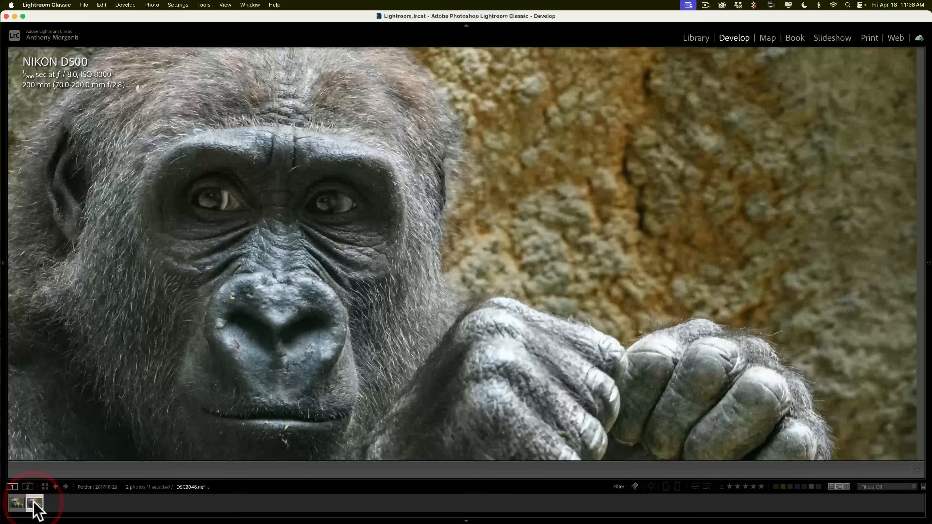
left_click(16, 503)
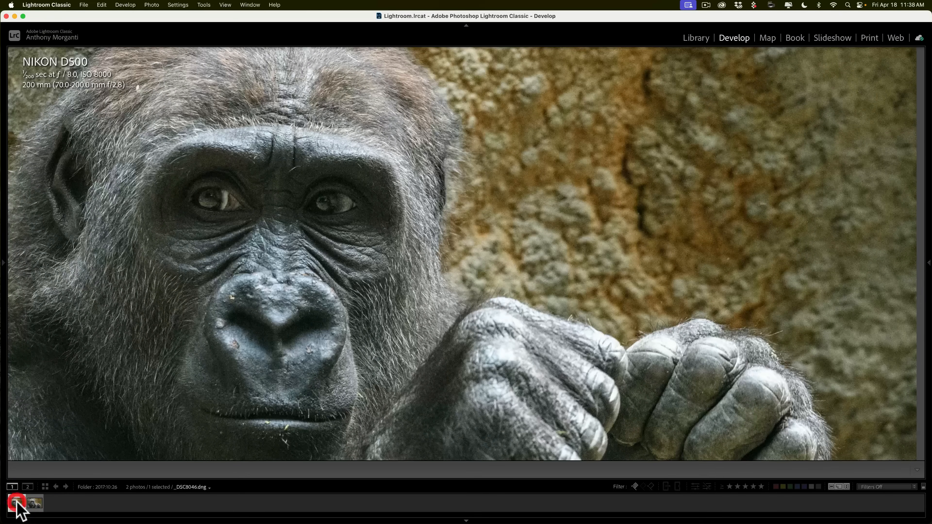
left_click(35, 504)
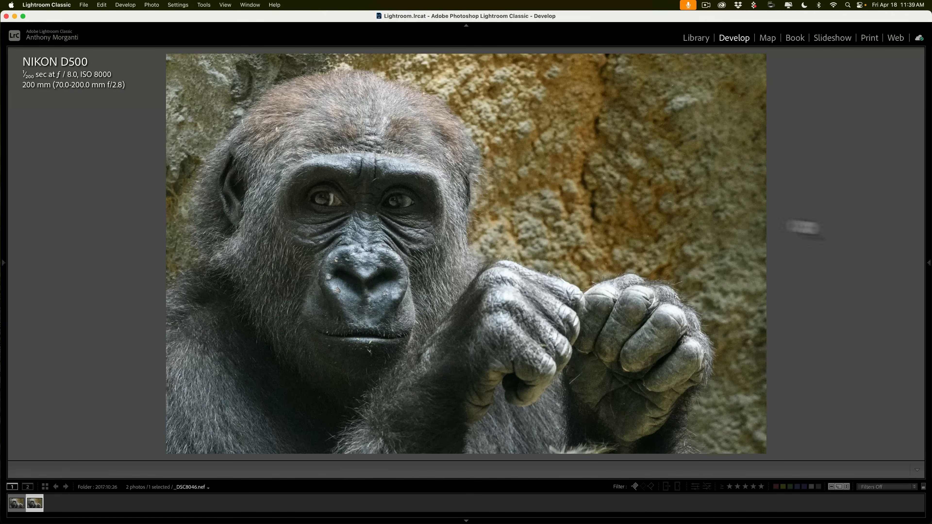
Restore the right panels and briefly inspect the NEF's Detail sharpening and noise reduction settings
left_click(927, 262)
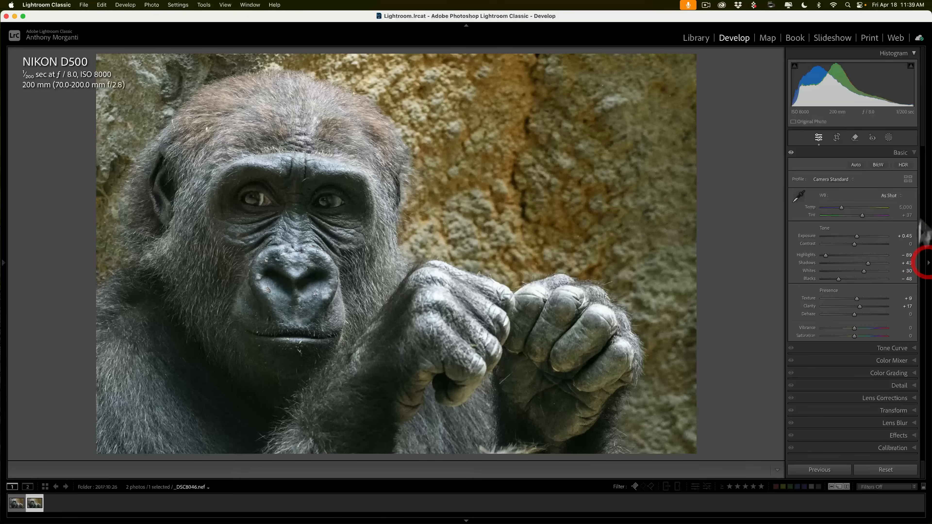
left_click(899, 202)
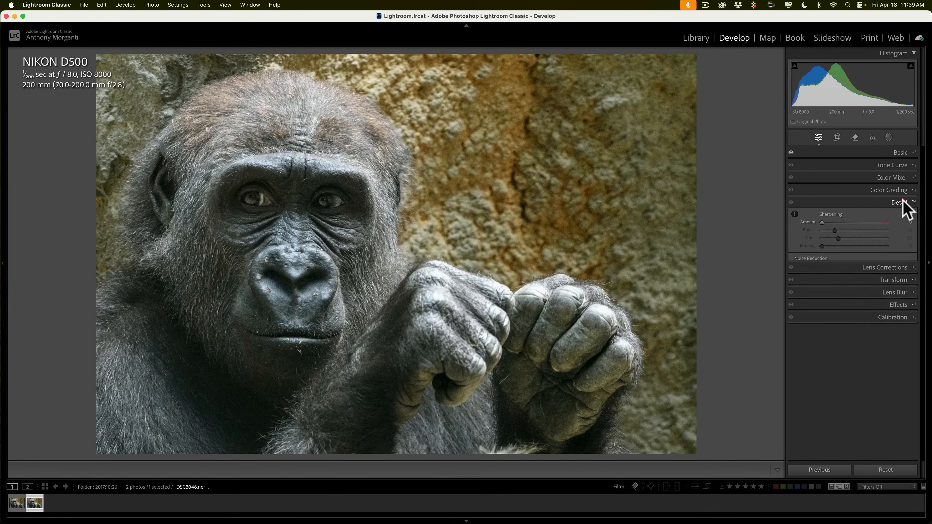
left_click(810, 258)
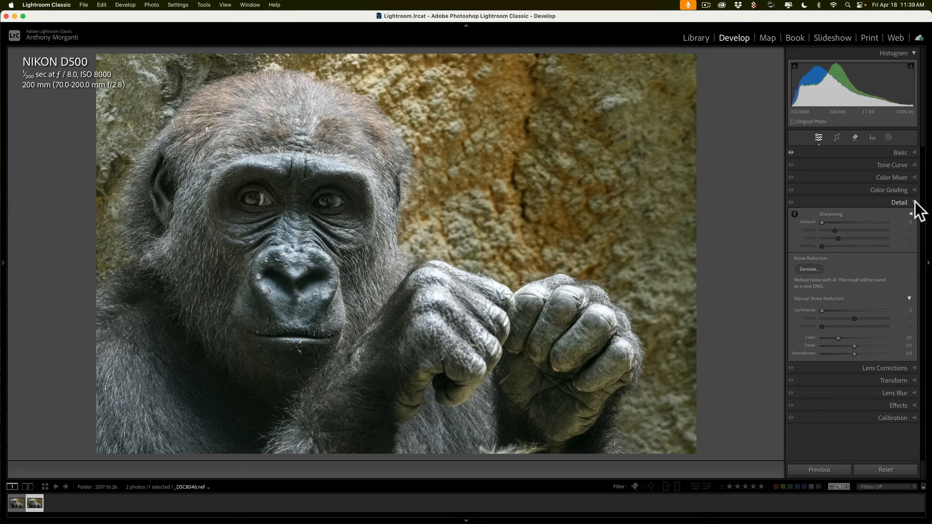
left_click(900, 202)
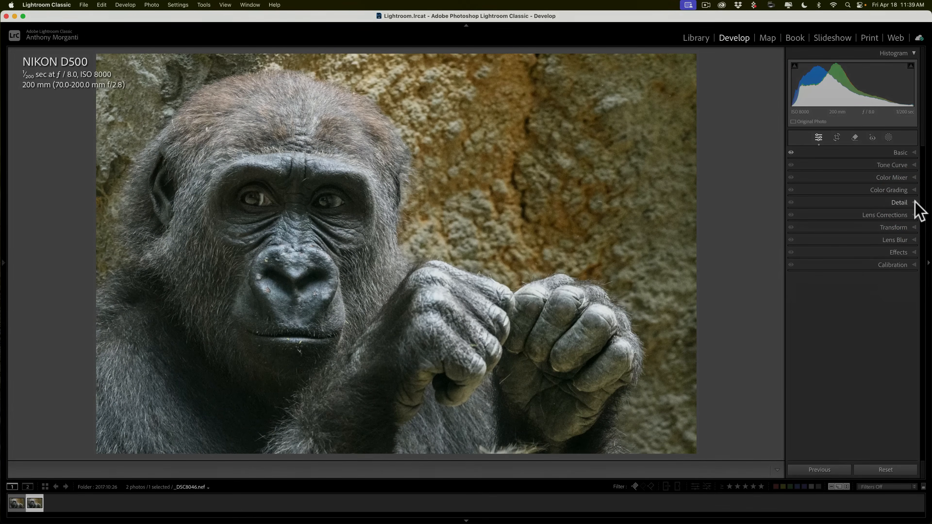